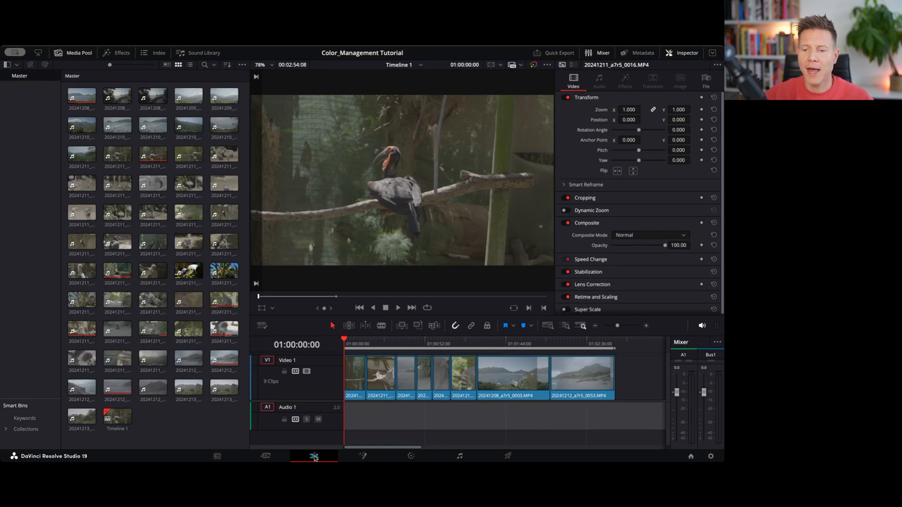
mouse_move(712, 456)
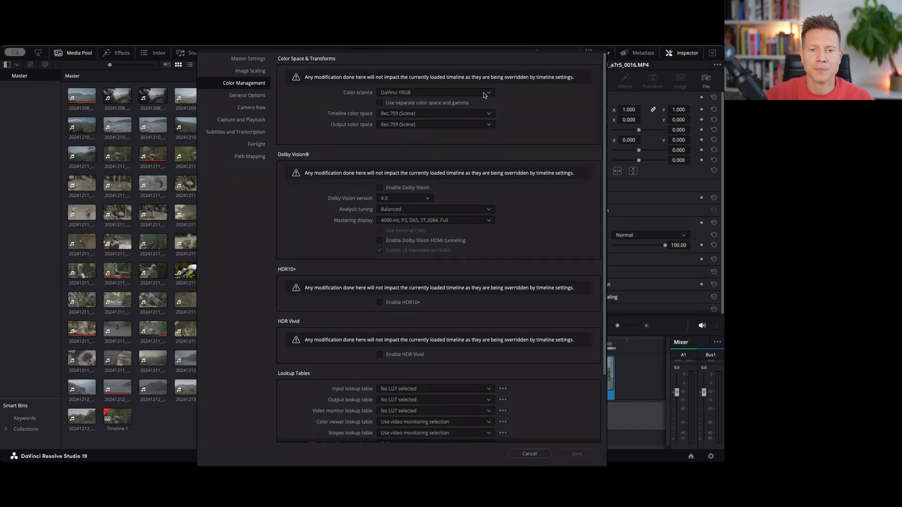
mouse_move(465, 113)
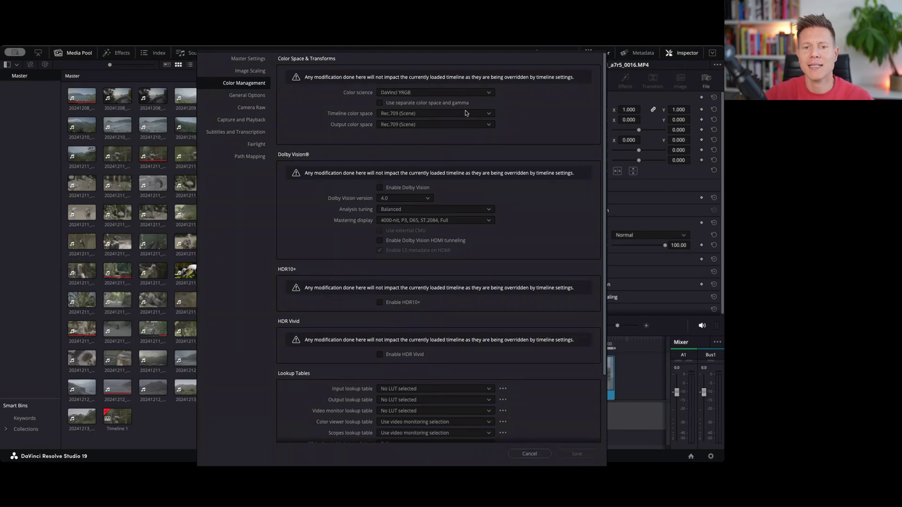
mouse_move(488, 117)
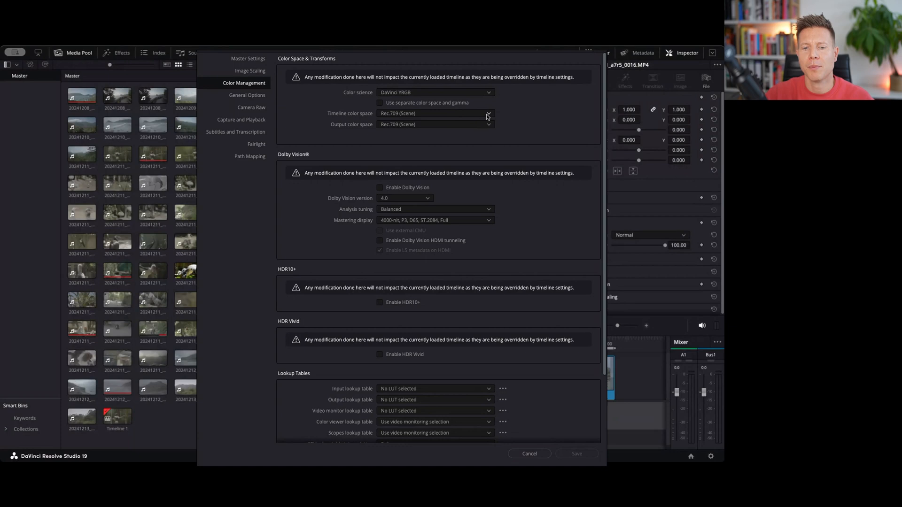
mouse_move(432, 179)
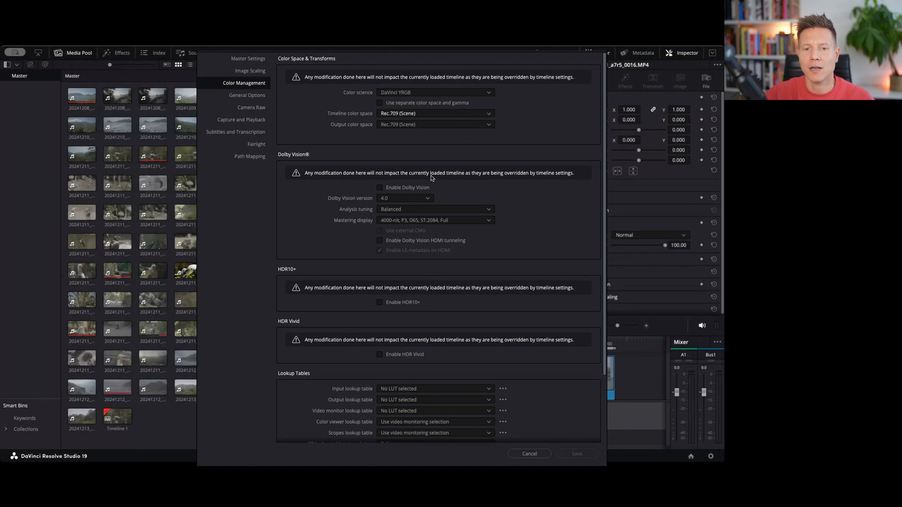
mouse_move(435, 145)
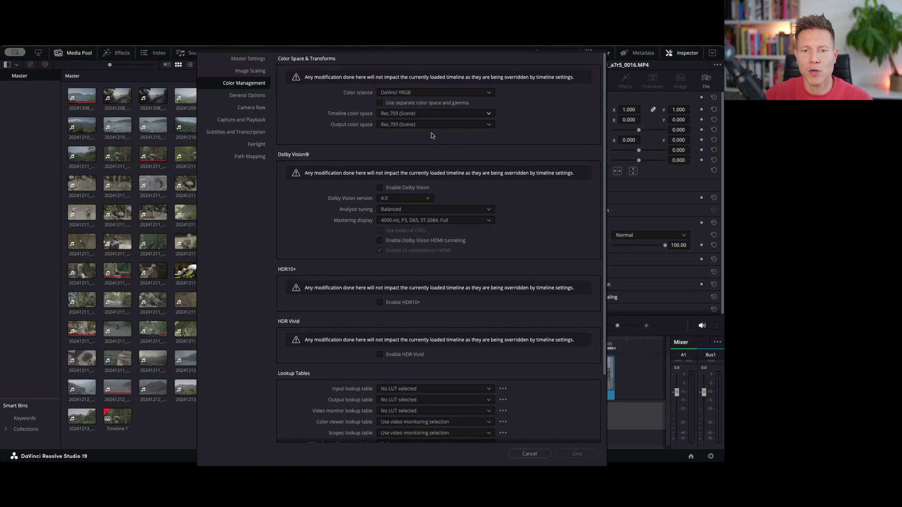
mouse_move(350, 123)
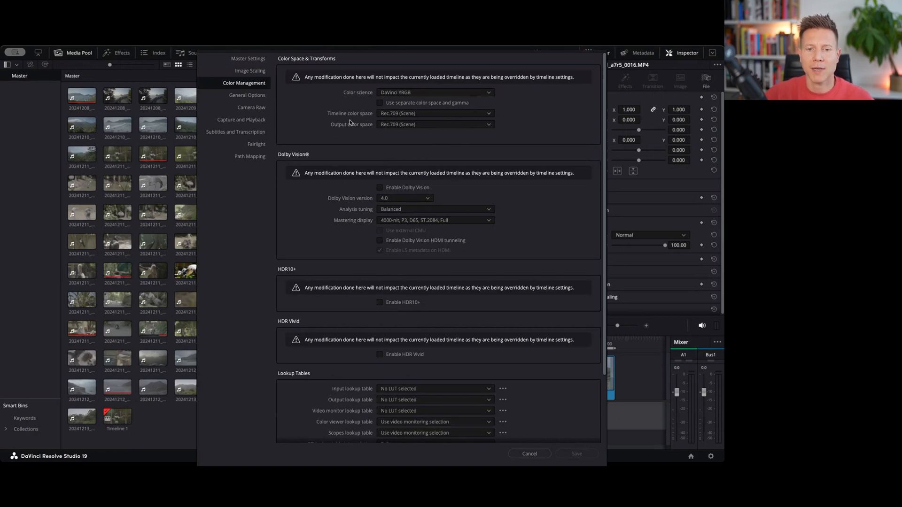
Close project settings unsaved, then preview the lemur, beach and penguin clips in the viewer.
click(528, 454)
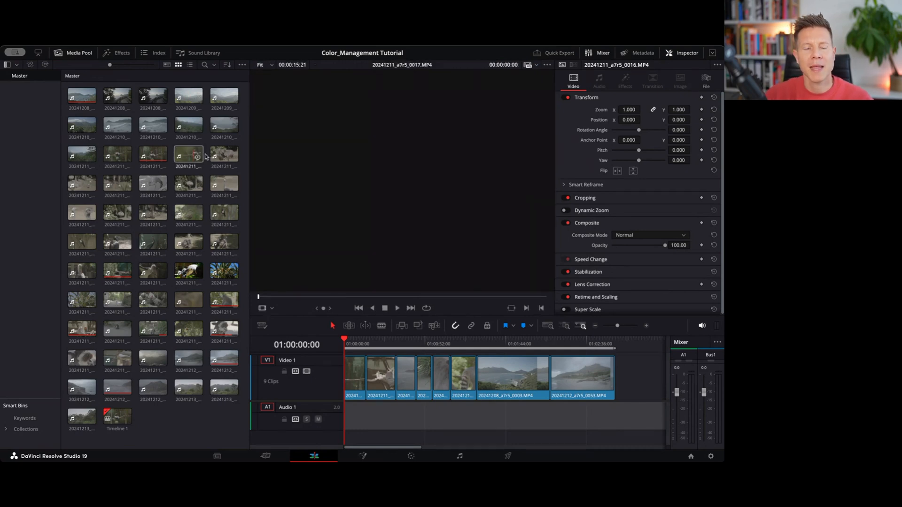
click(223, 270)
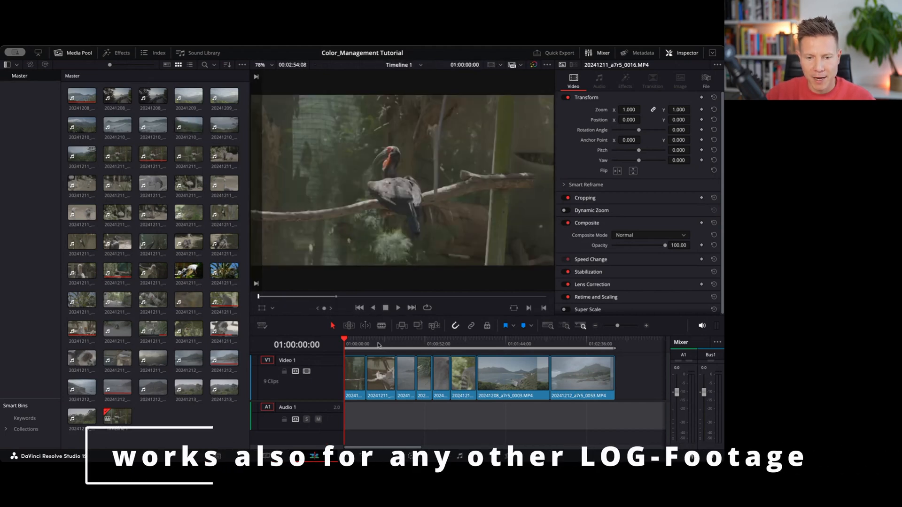
click(381, 344)
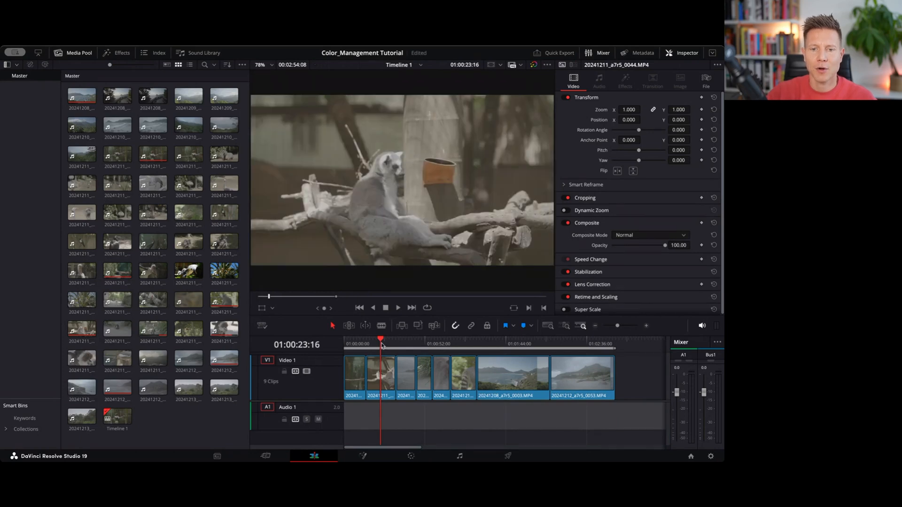
click(408, 344)
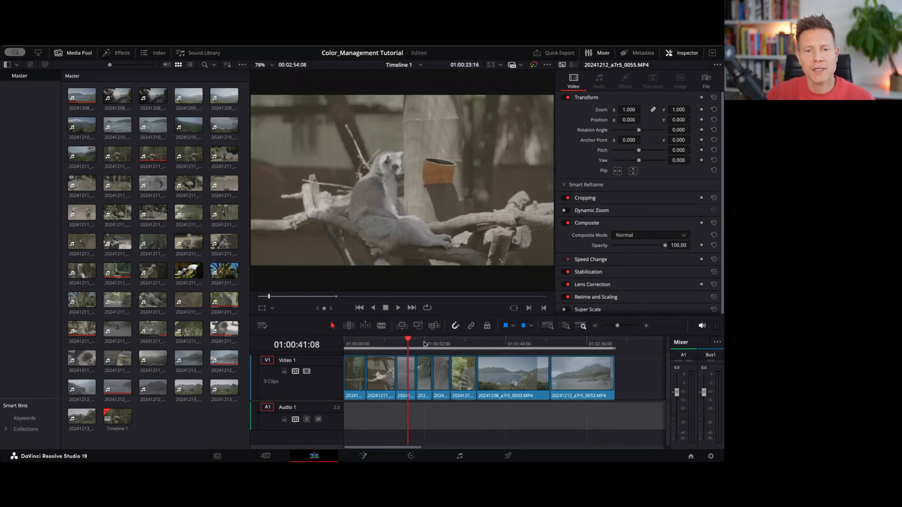
click(423, 343)
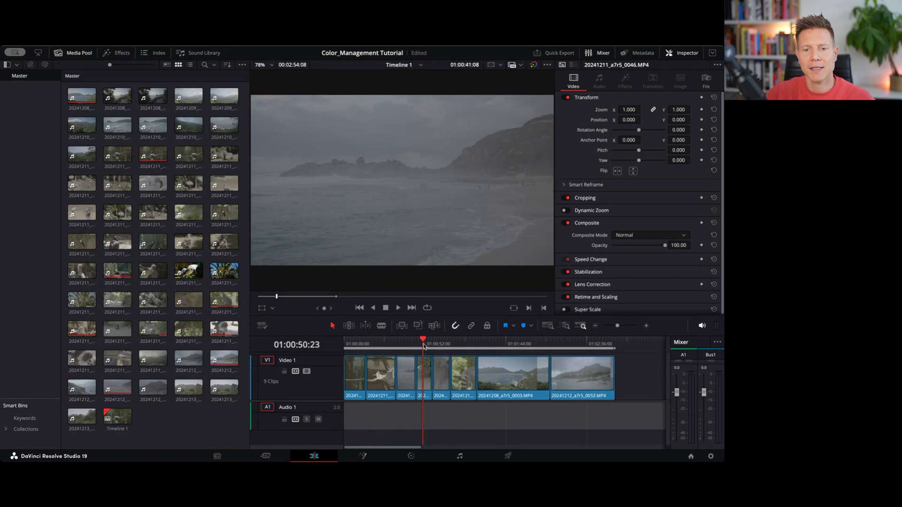
click(423, 344)
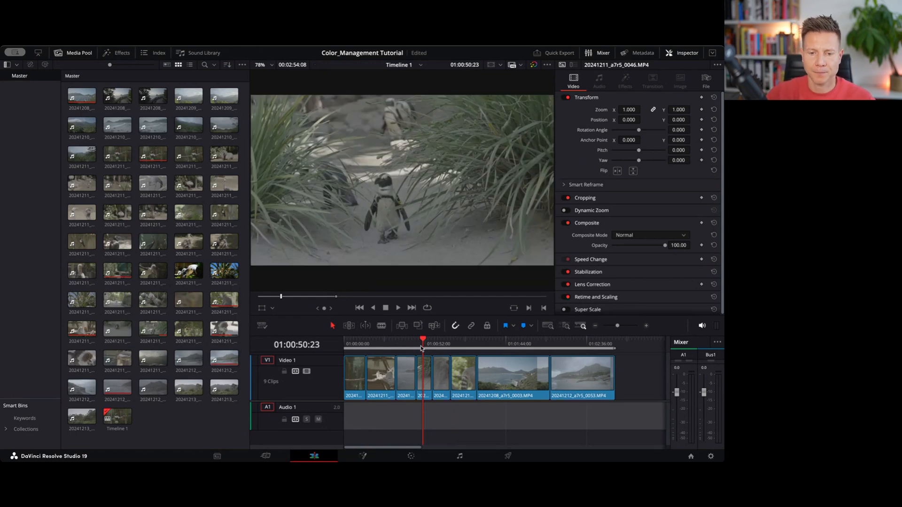
mouse_move(408, 453)
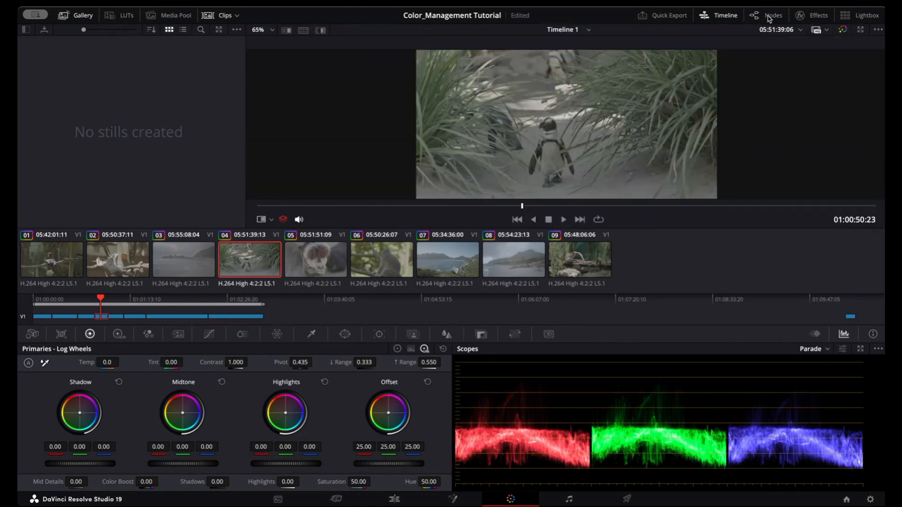
Show the node tree and add serial nodes after node 01.
click(774, 15)
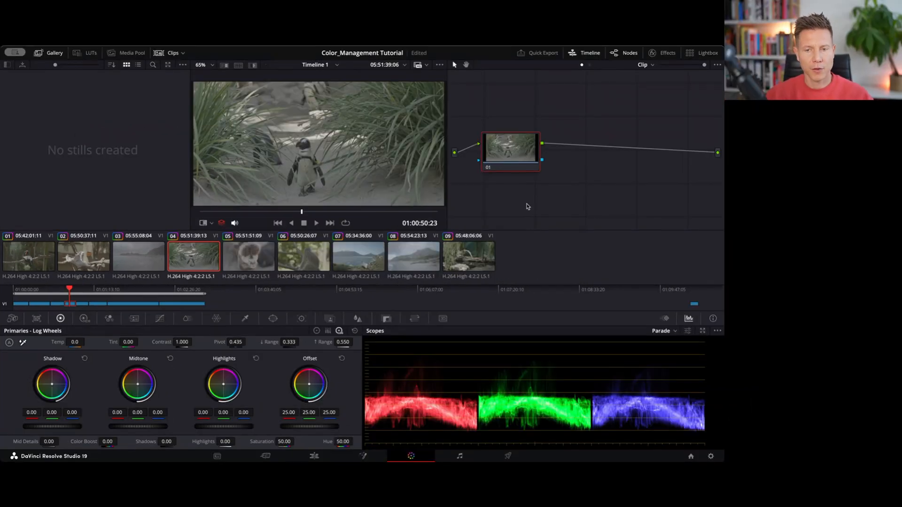
mouse_move(539, 169)
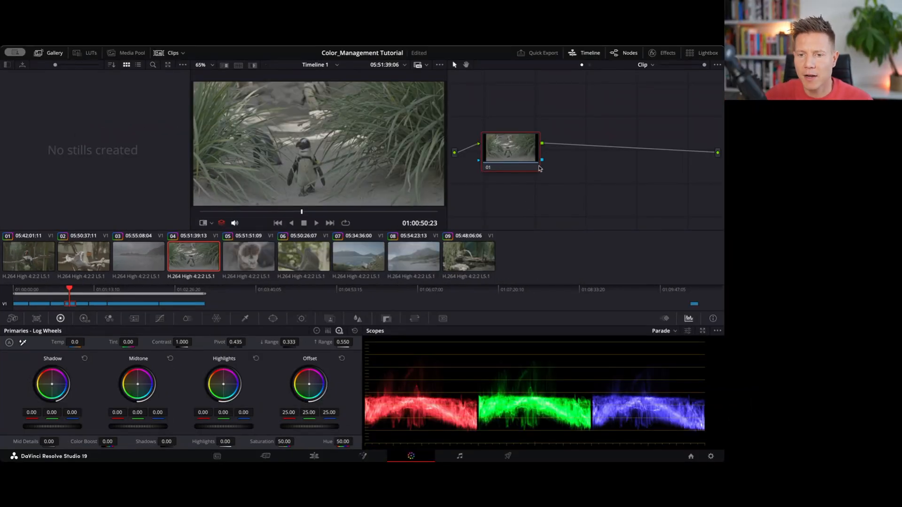
right_click(510, 148)
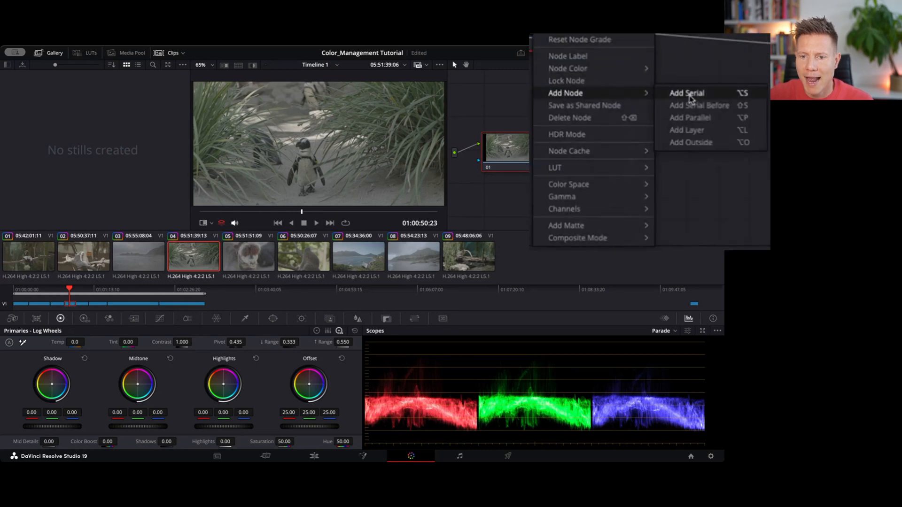
click(685, 93)
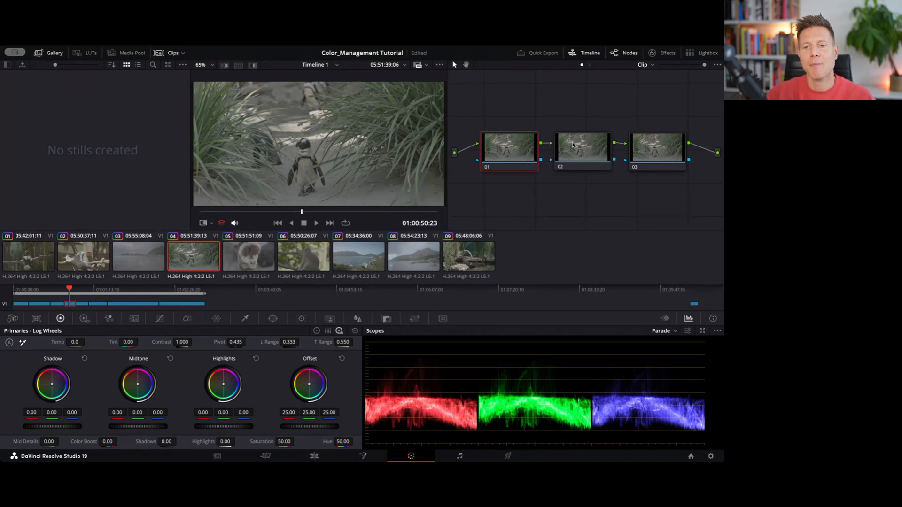
mouse_move(520, 158)
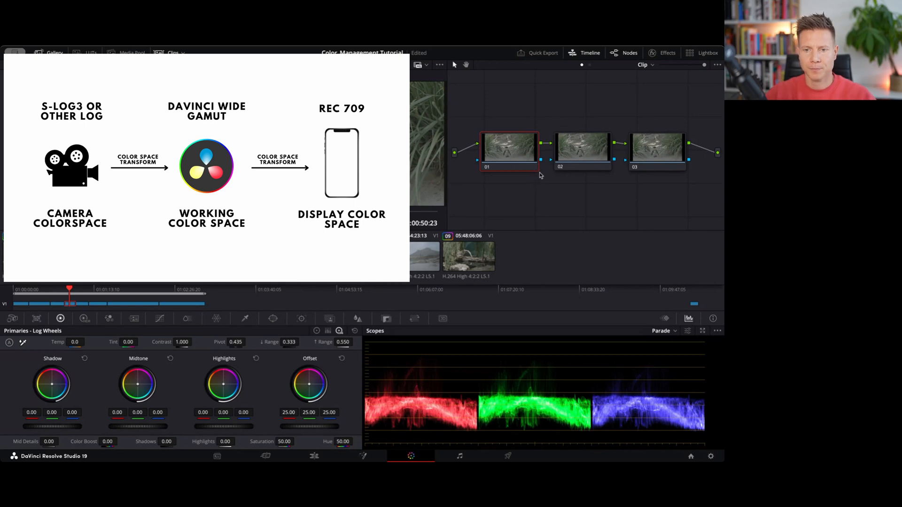
mouse_move(524, 171)
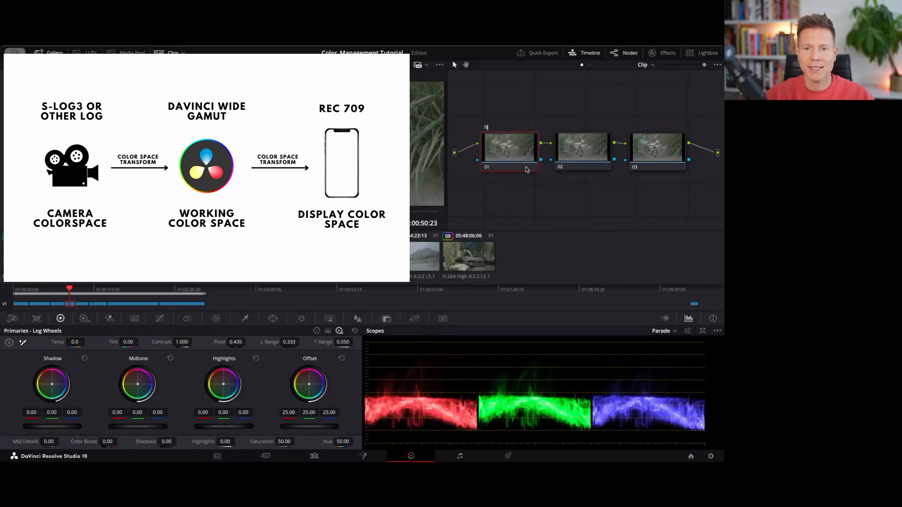
Enter the label 'S-LOG3 to DWG' for node 01.
text(S-LOG3 to)
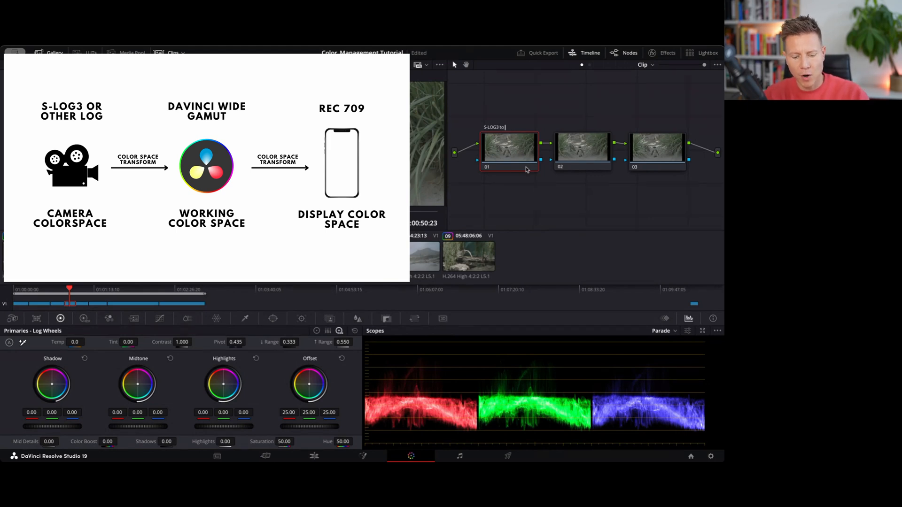
text(DWG)
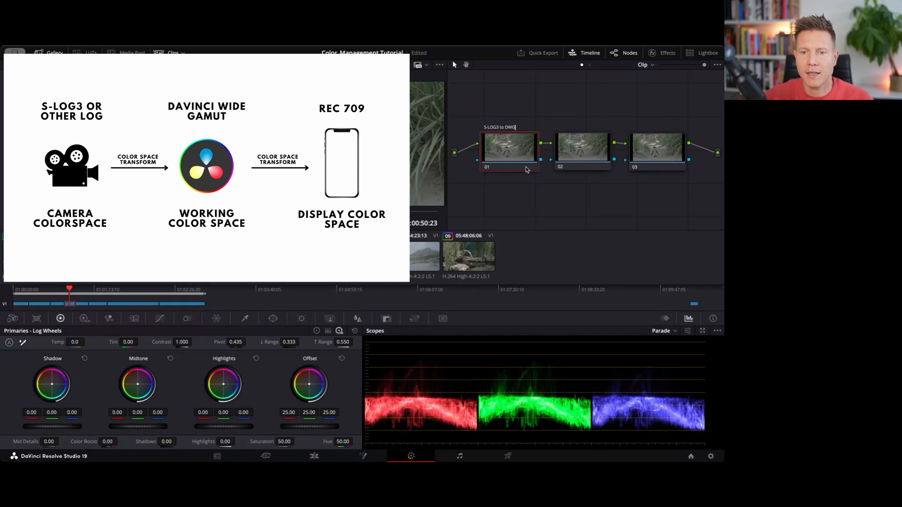
mouse_move(521, 159)
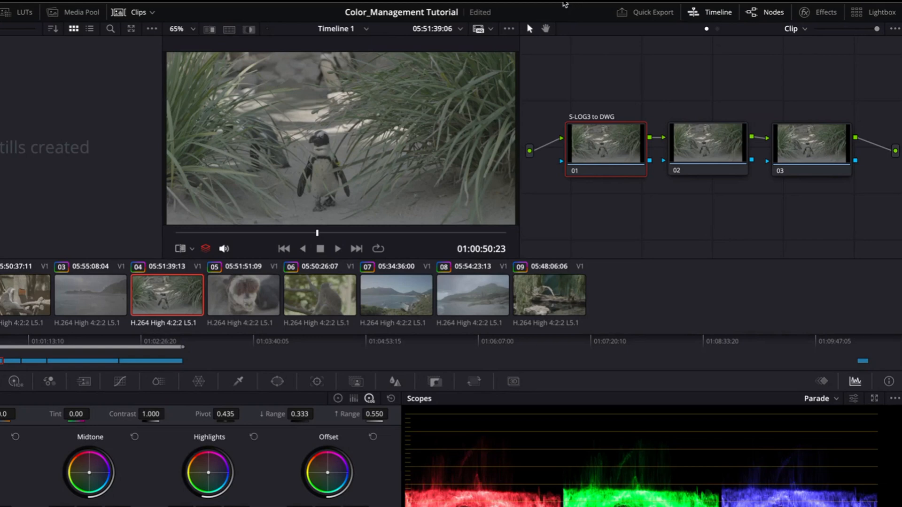
mouse_move(833, 24)
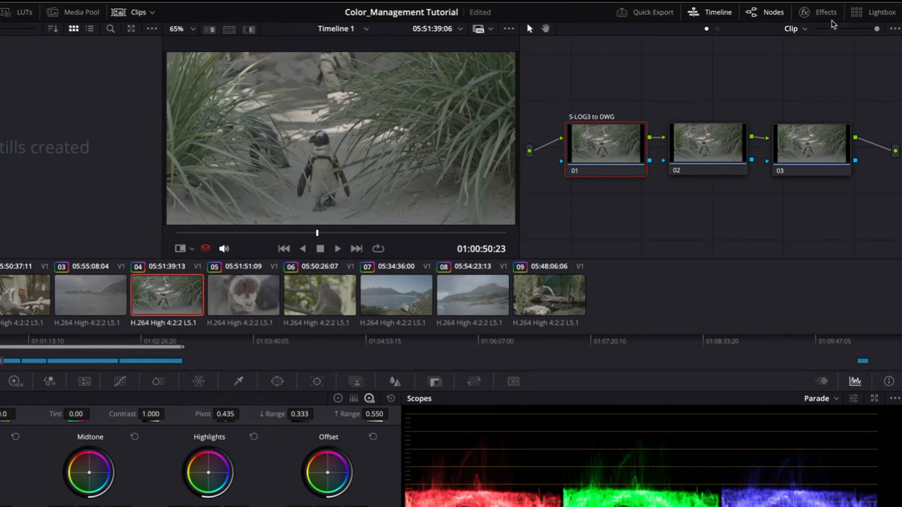
mouse_move(819, 17)
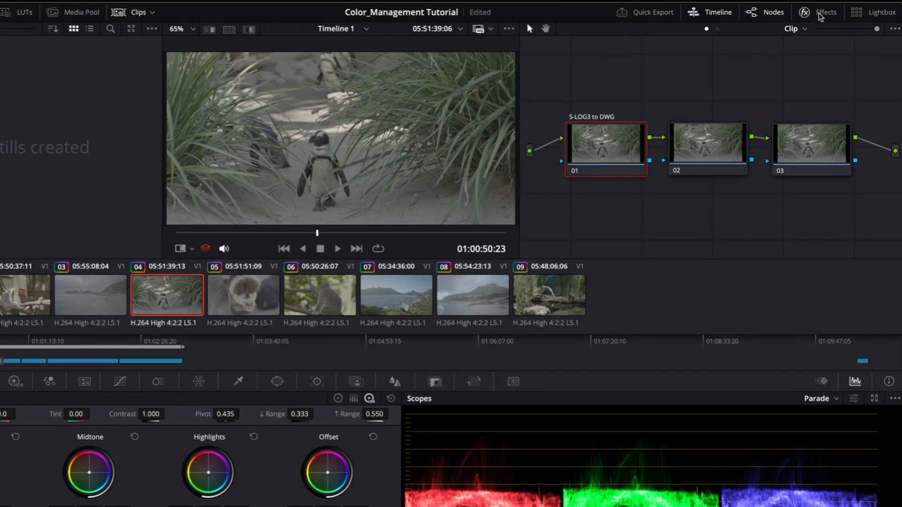
mouse_move(837, 22)
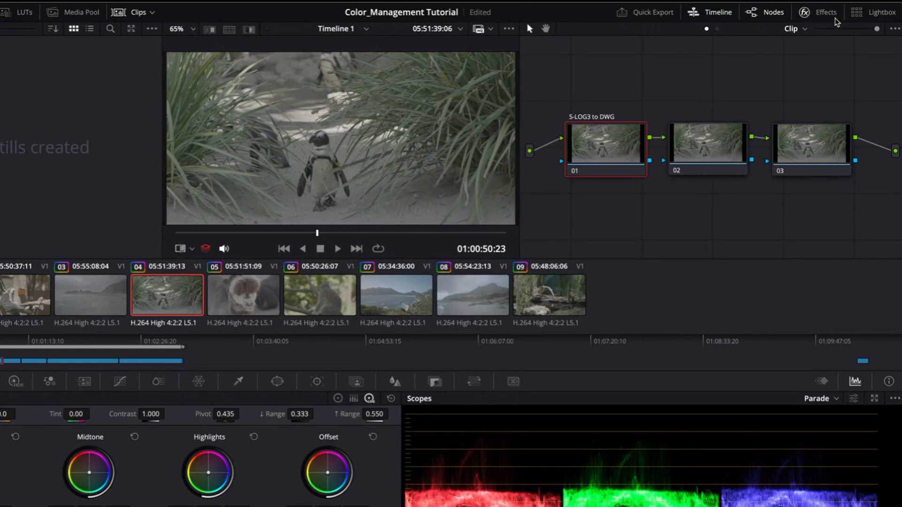
Apply a Color Space Transform from the Effects library to node 01.
click(825, 11)
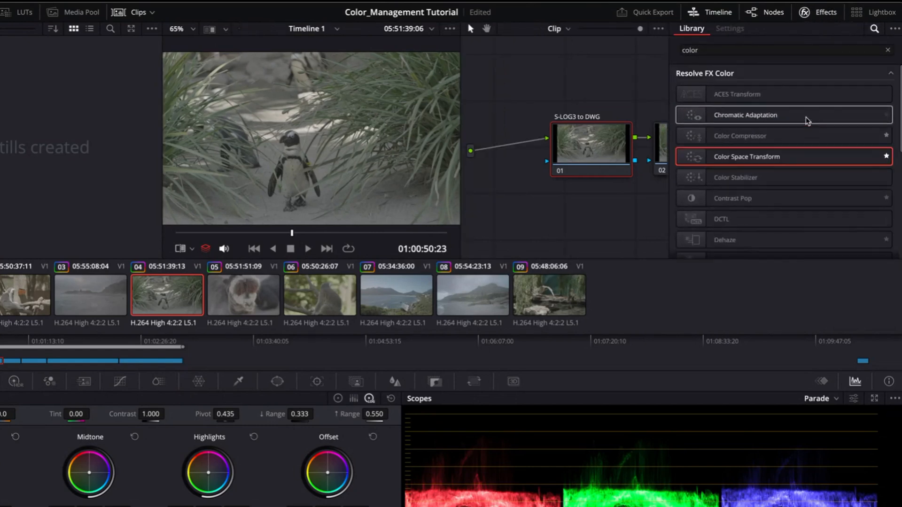
click(873, 29)
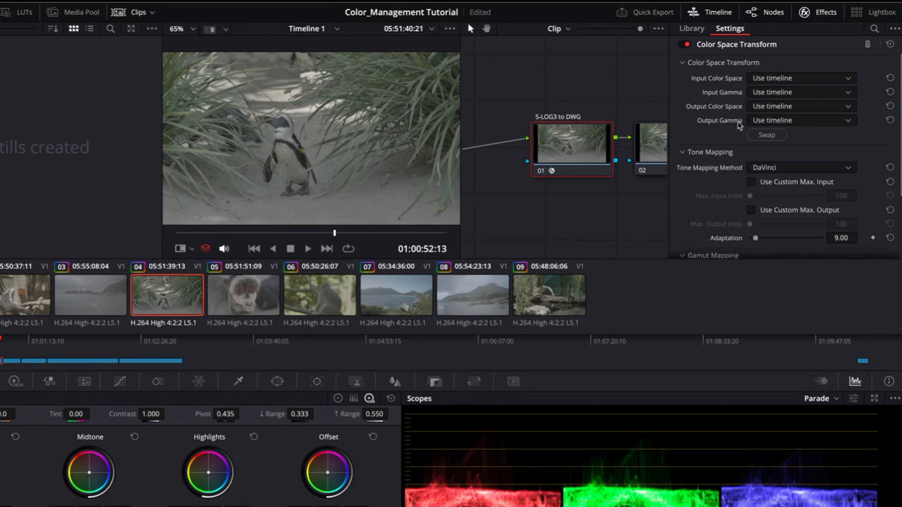
mouse_move(710, 89)
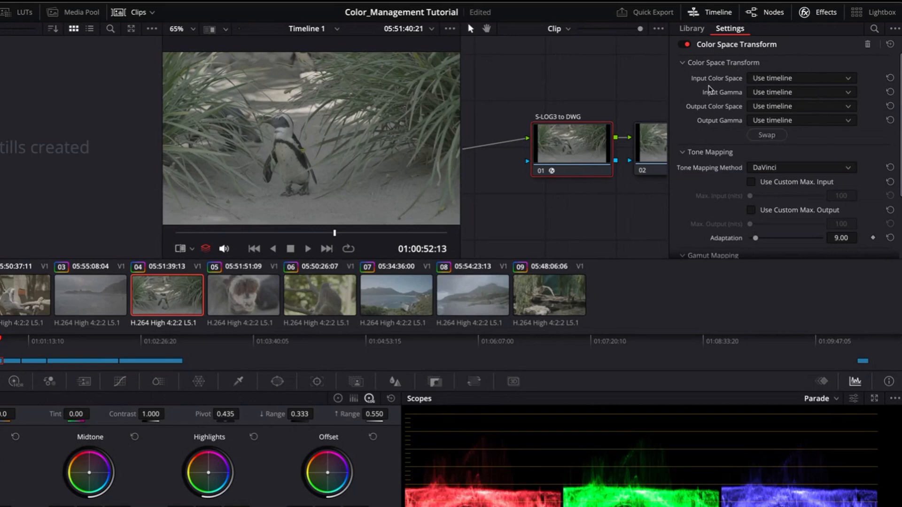
mouse_move(728, 118)
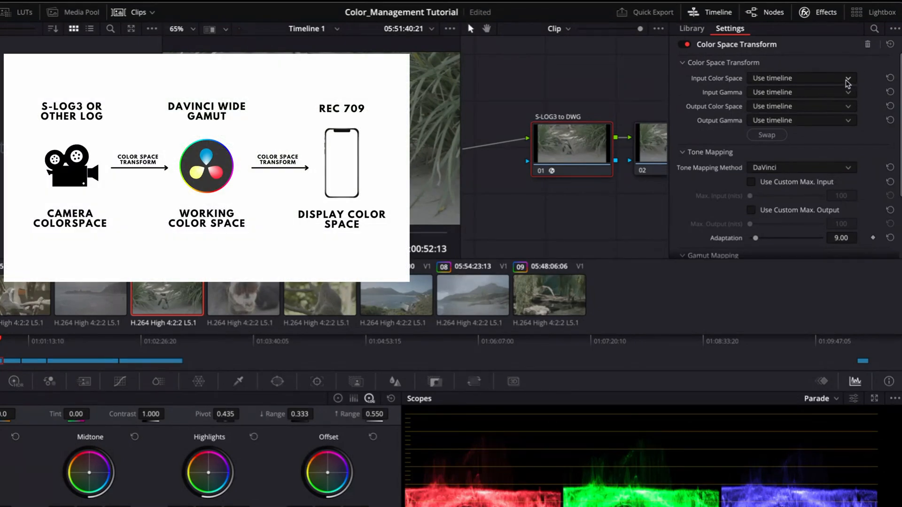
mouse_move(811, 169)
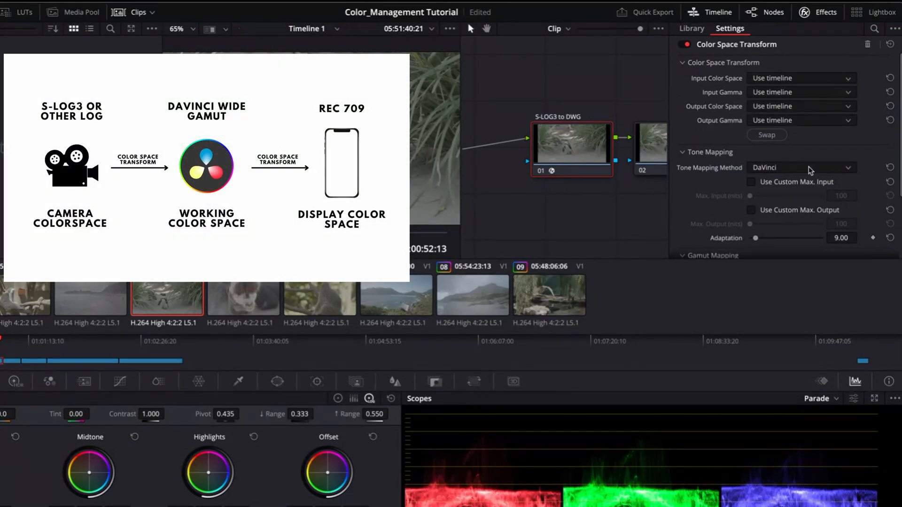
mouse_move(805, 173)
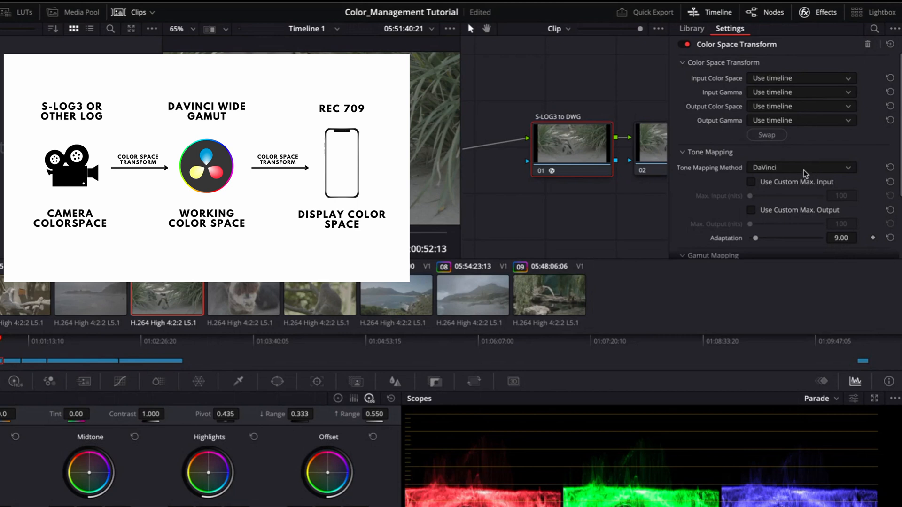
Set the CST from Sony S-Gamut3.Cine/S-Log3 to DaVinci Wide Gamut/Intermediate.
click(800, 77)
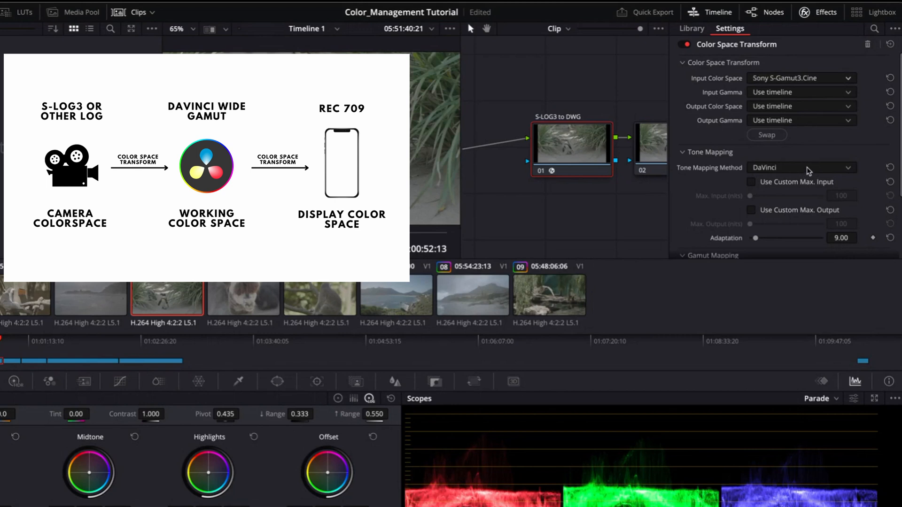
mouse_move(826, 136)
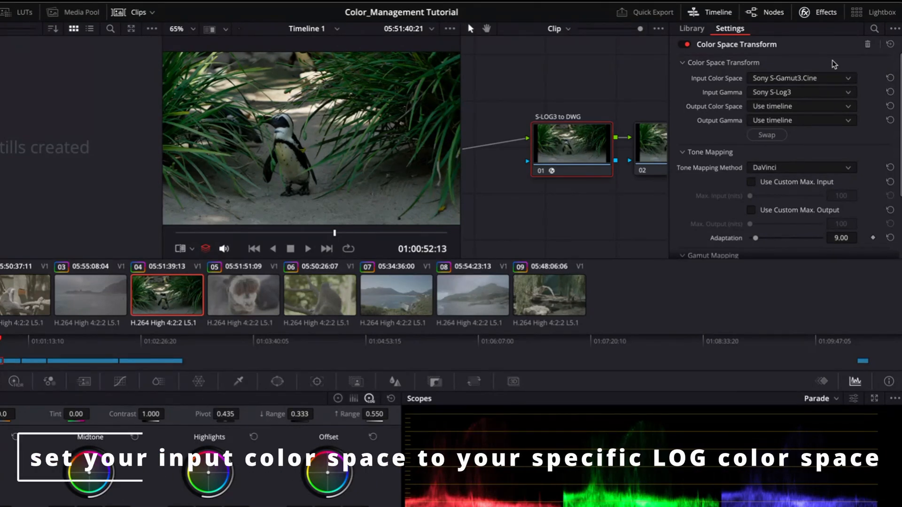
mouse_move(848, 79)
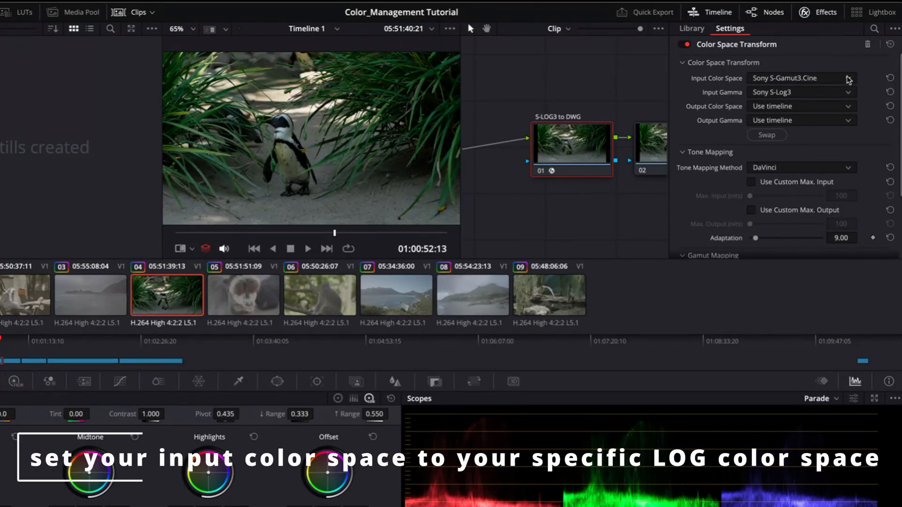
mouse_move(871, 119)
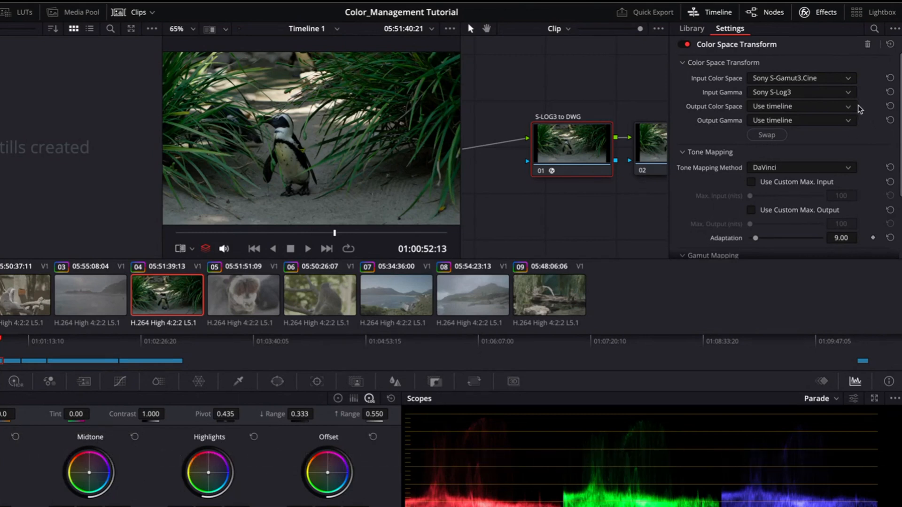
mouse_move(835, 175)
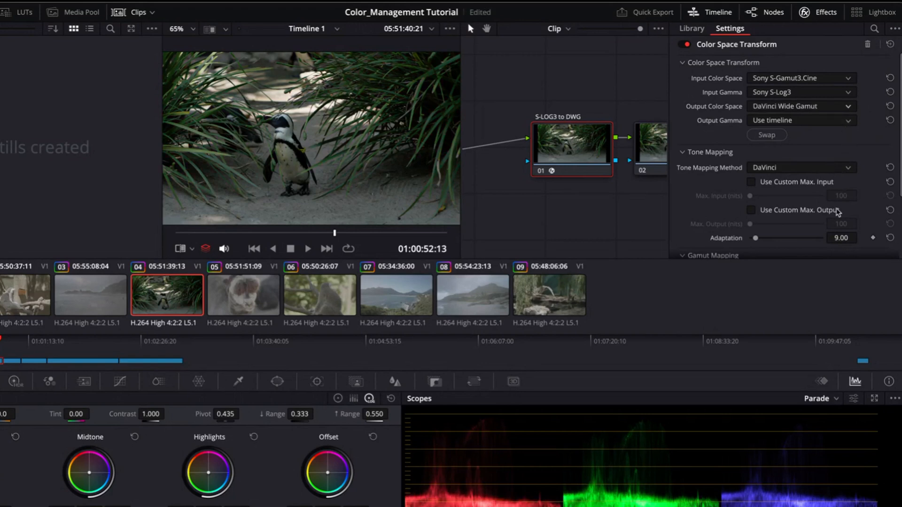
click(799, 120)
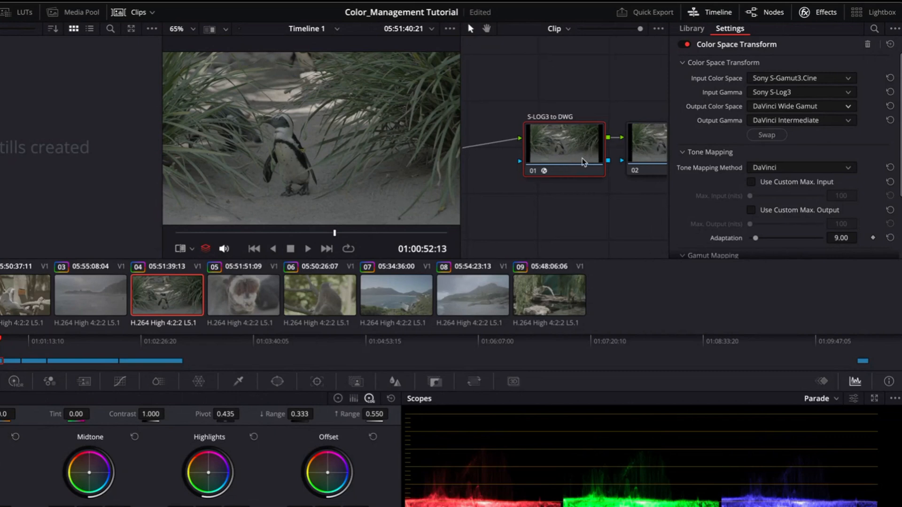
Select node 02 and label it 'DWG (working color space)'.
click(691, 28)
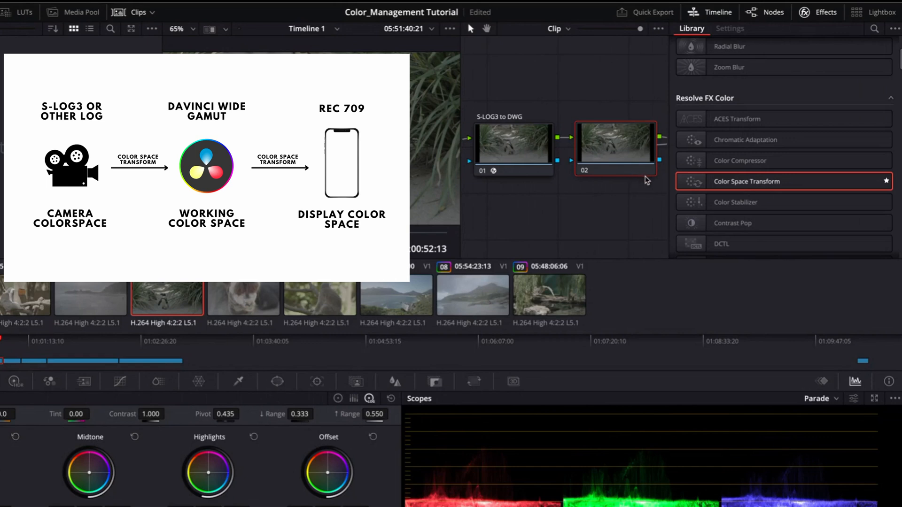
mouse_move(653, 169)
text(DWG Gradin)
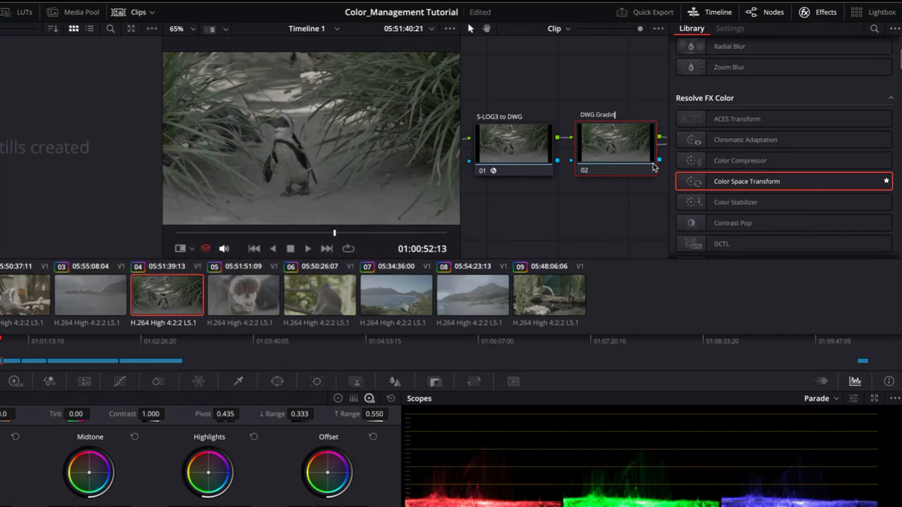
text((working color space)
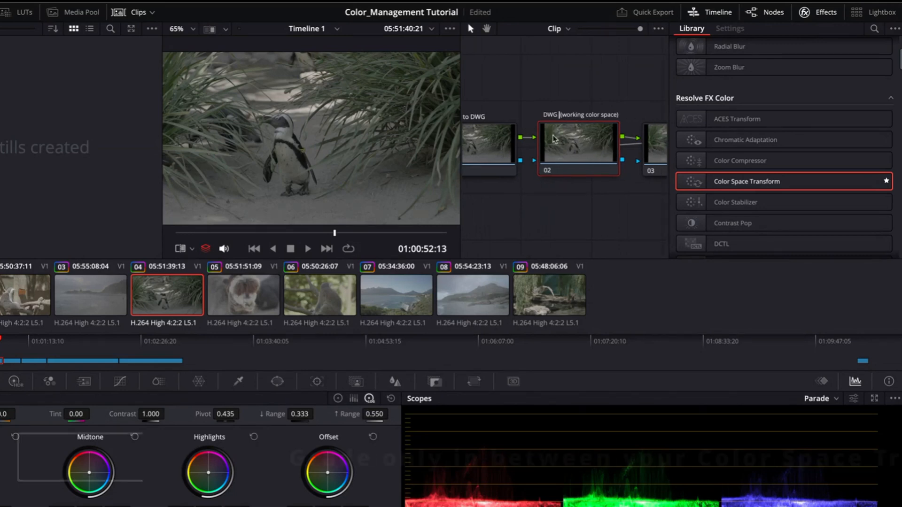
mouse_move(569, 157)
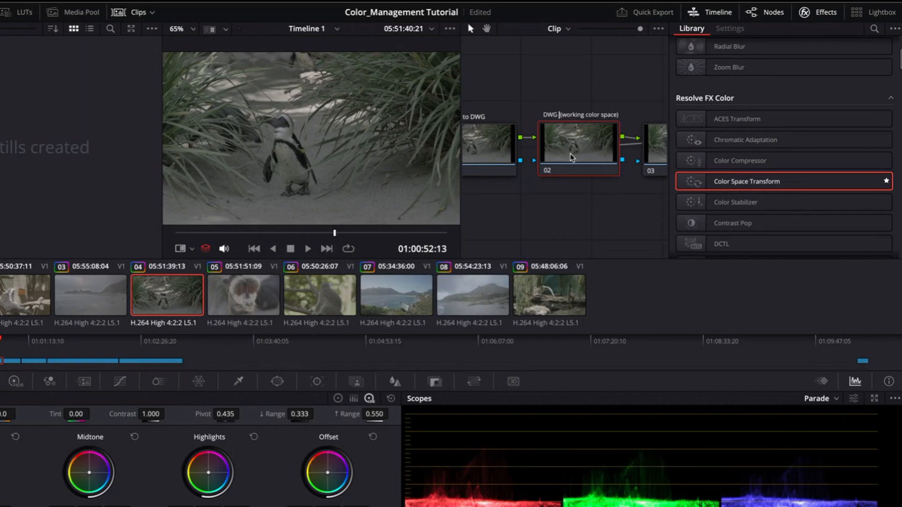
mouse_move(574, 156)
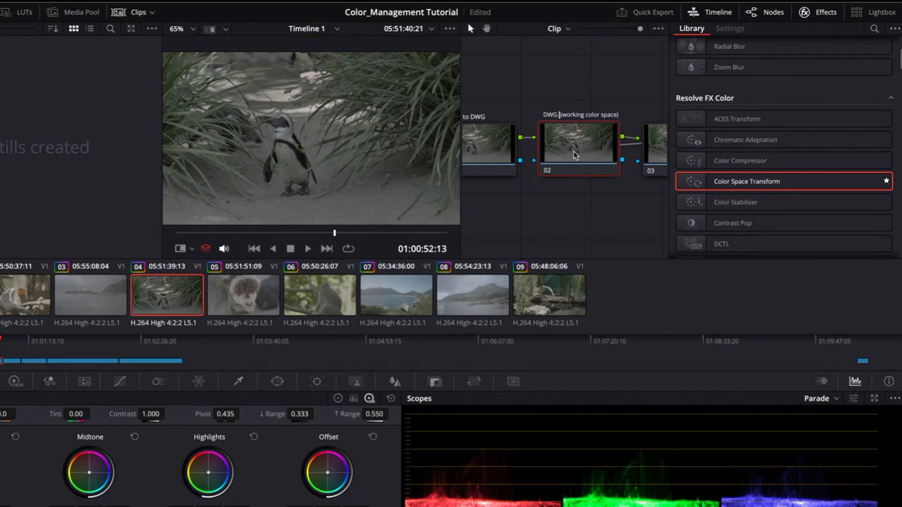
mouse_move(602, 177)
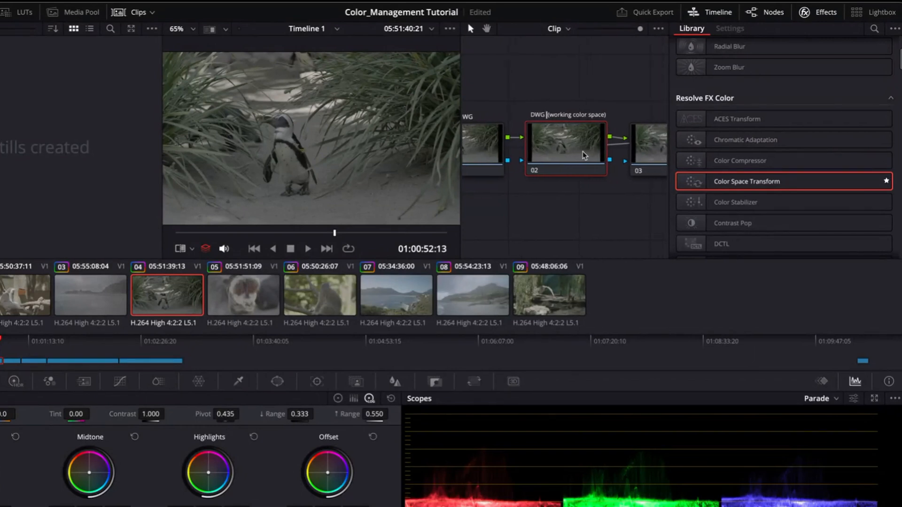
On node 03, set the CST input to DaVinci Wide Gamut and DaVinci Intermediate.
click(650, 143)
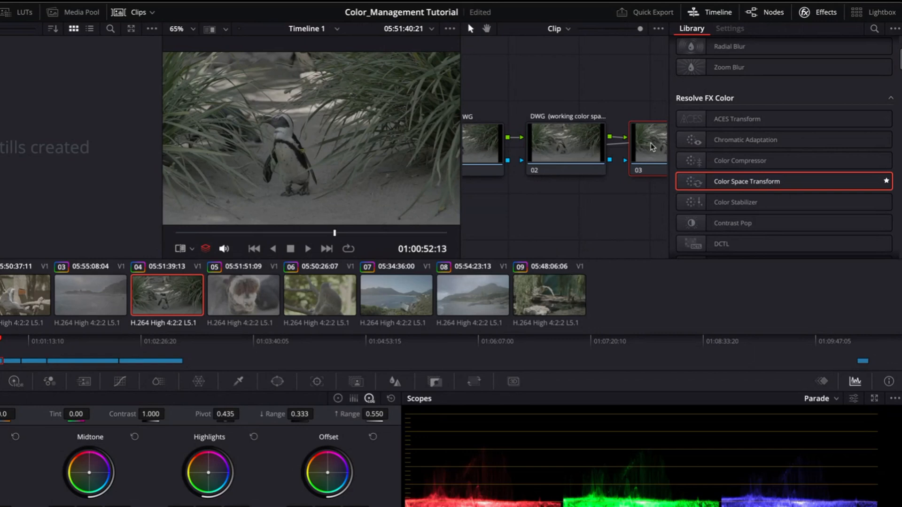
mouse_move(750, 182)
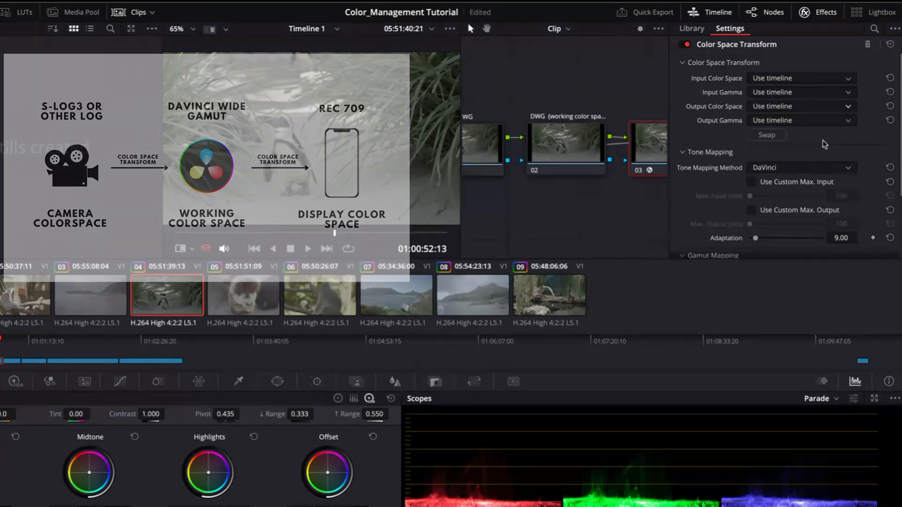
click(799, 77)
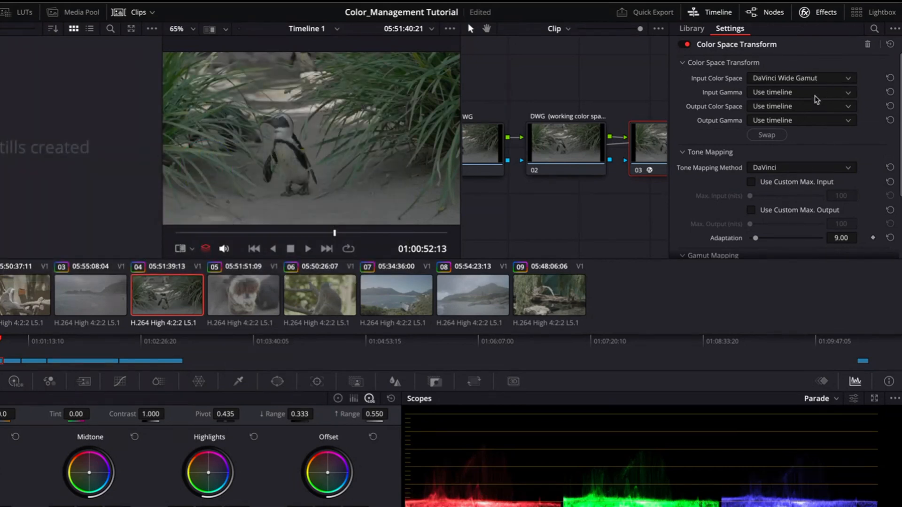
click(799, 92)
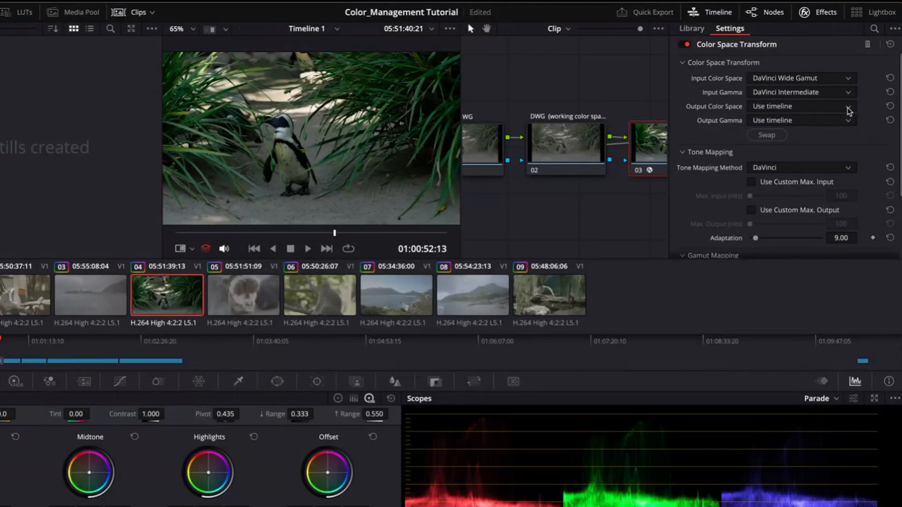
mouse_move(779, 198)
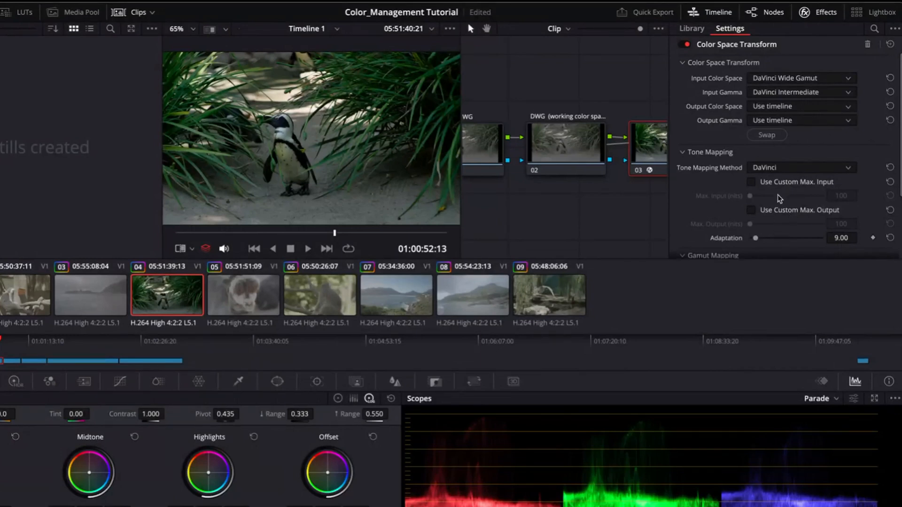
click(800, 106)
text(DWG to)
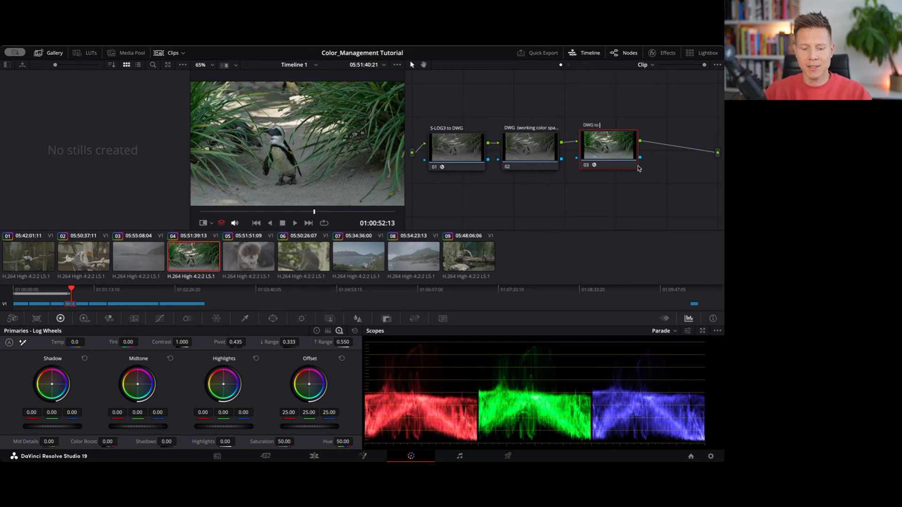
text(REC 709)
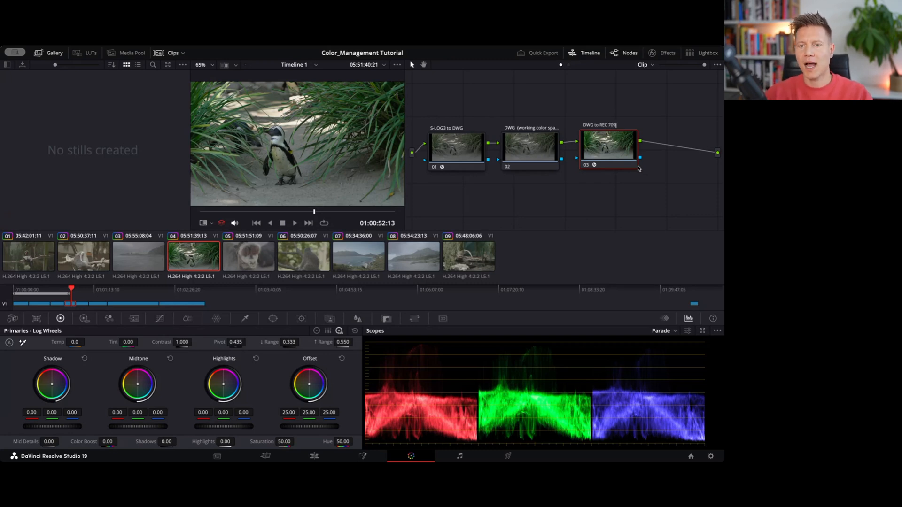
mouse_move(599, 213)
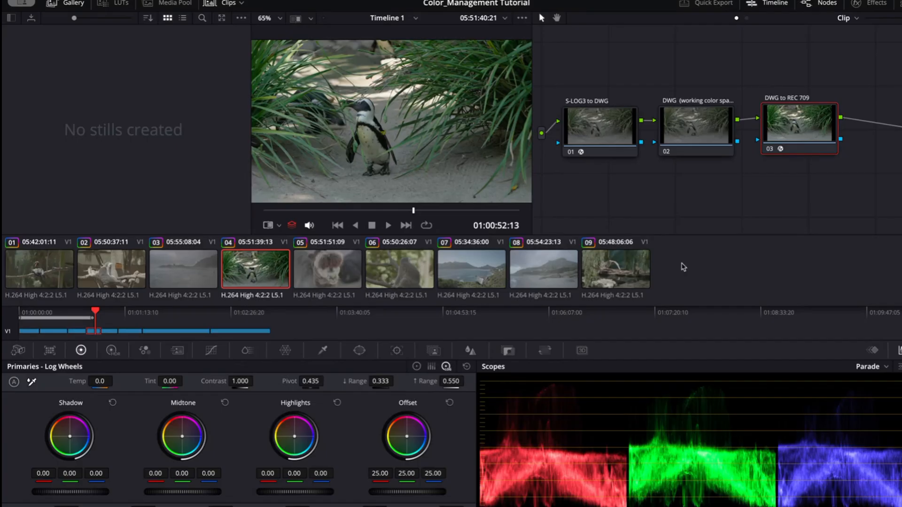
mouse_move(395, 125)
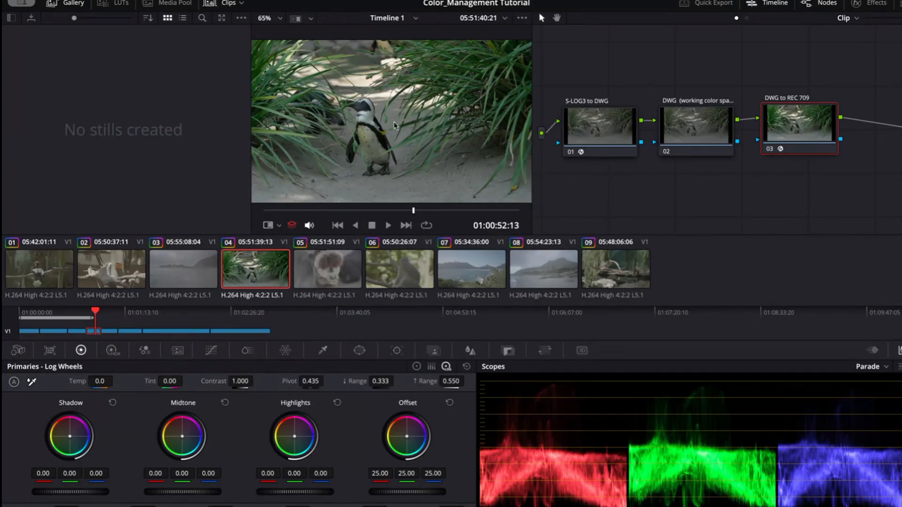
mouse_move(327, 278)
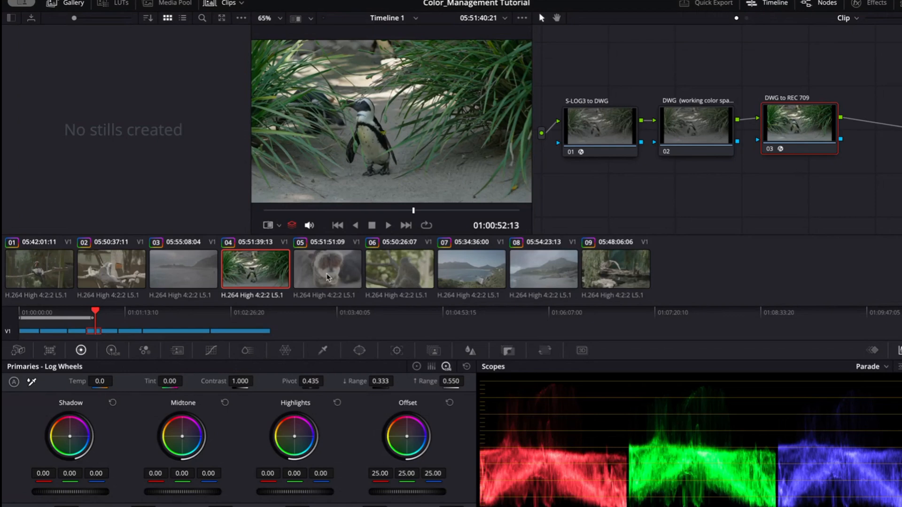
click(327, 268)
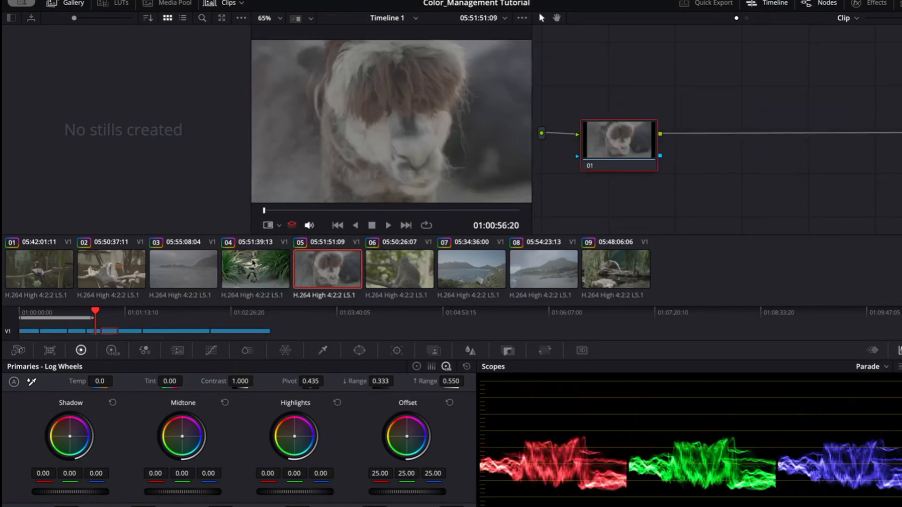
click(254, 269)
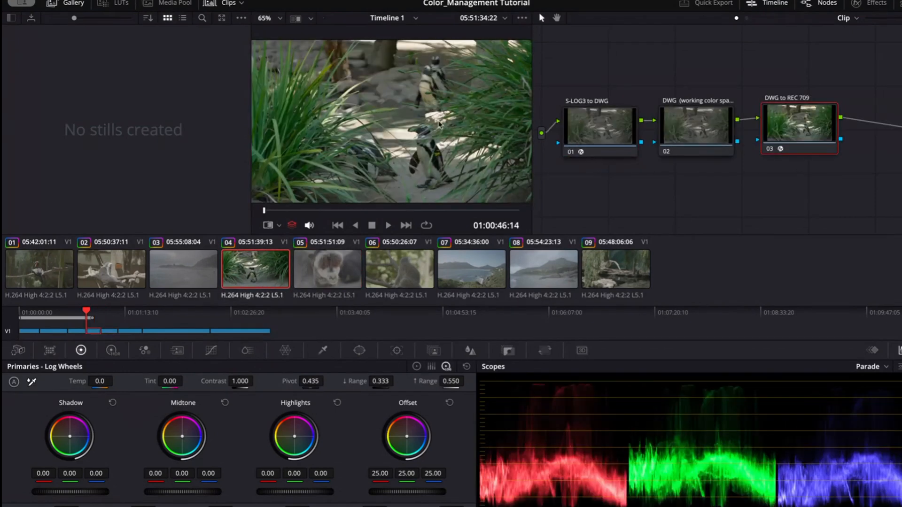
scroll(up, 3)
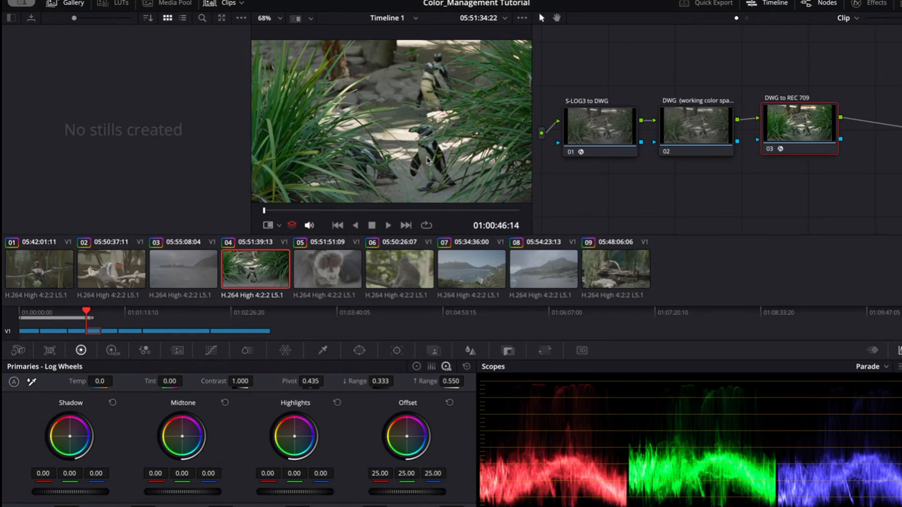
mouse_move(438, 153)
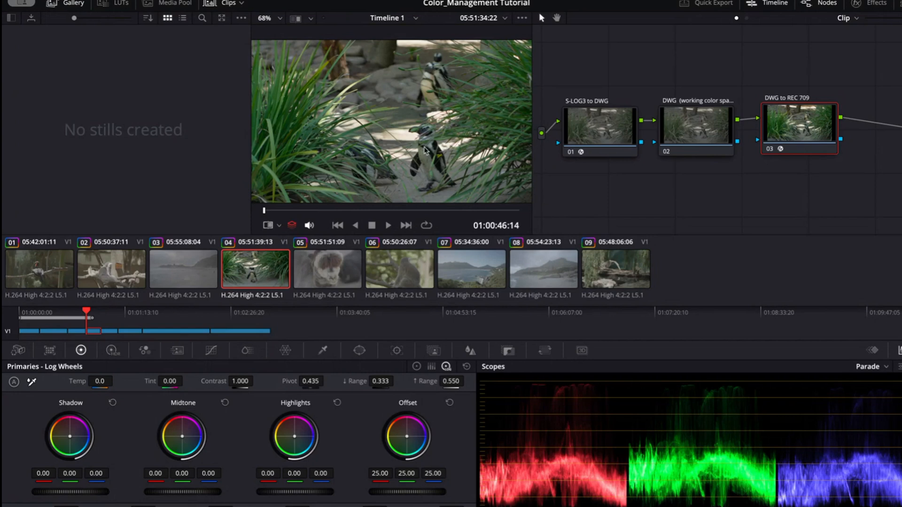
click(695, 126)
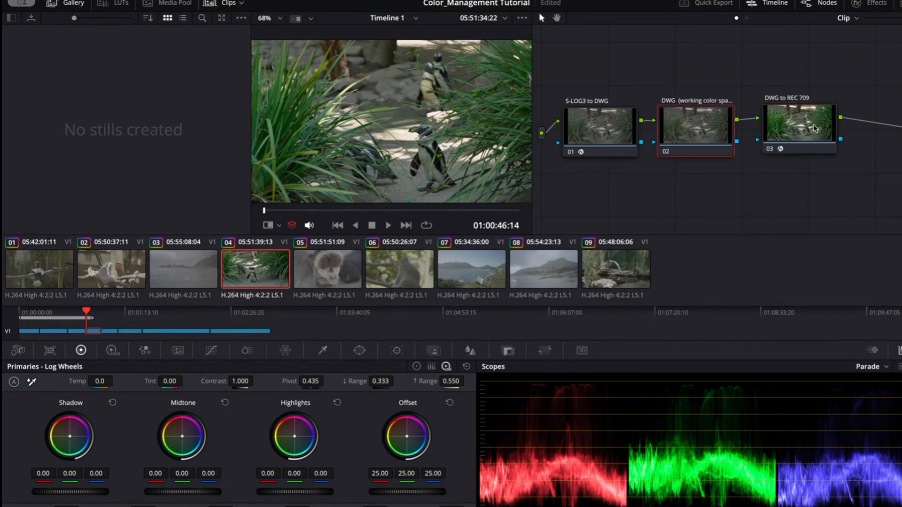
click(797, 126)
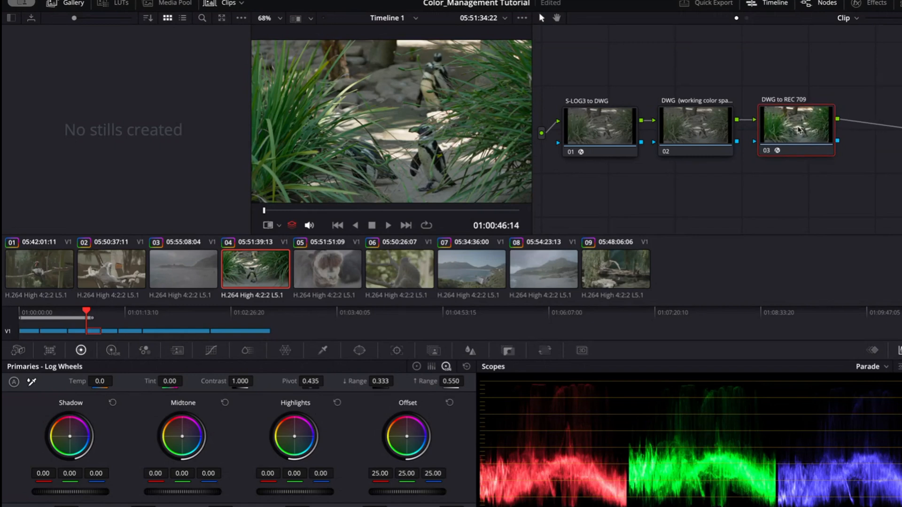
mouse_move(602, 131)
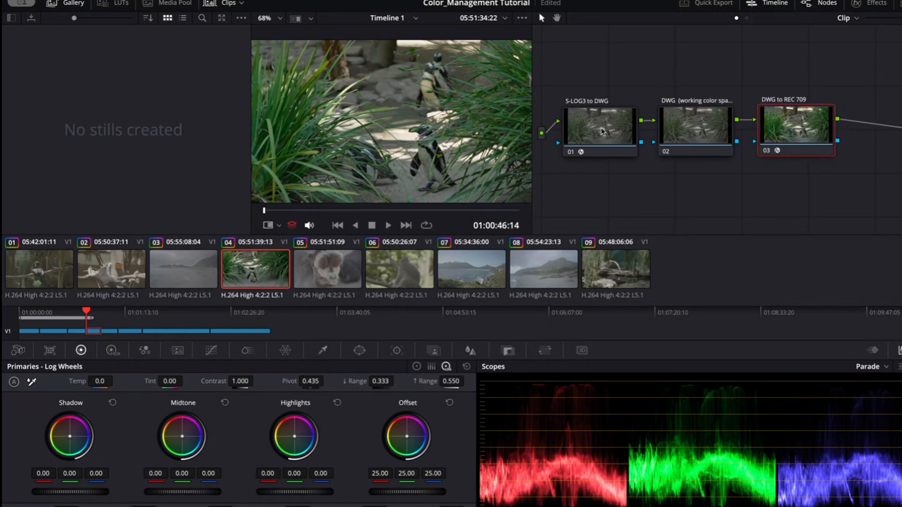
mouse_move(600, 128)
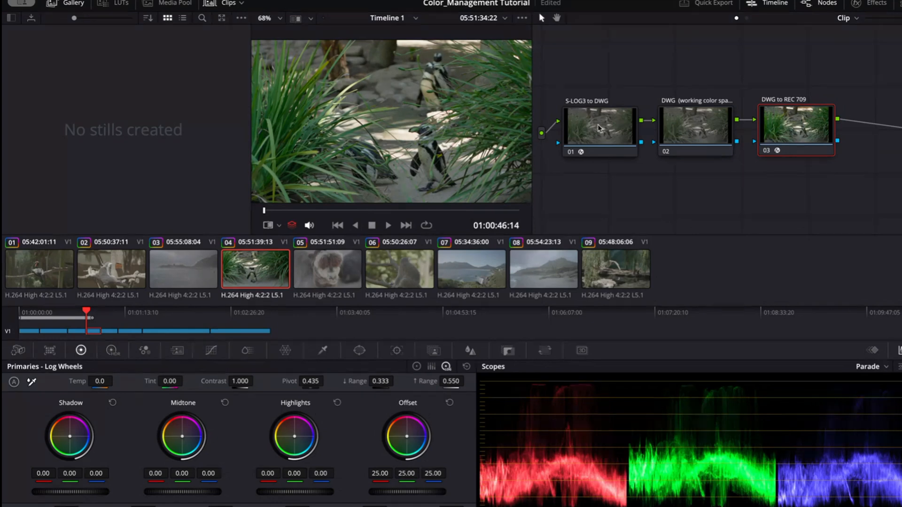
mouse_move(326, 280)
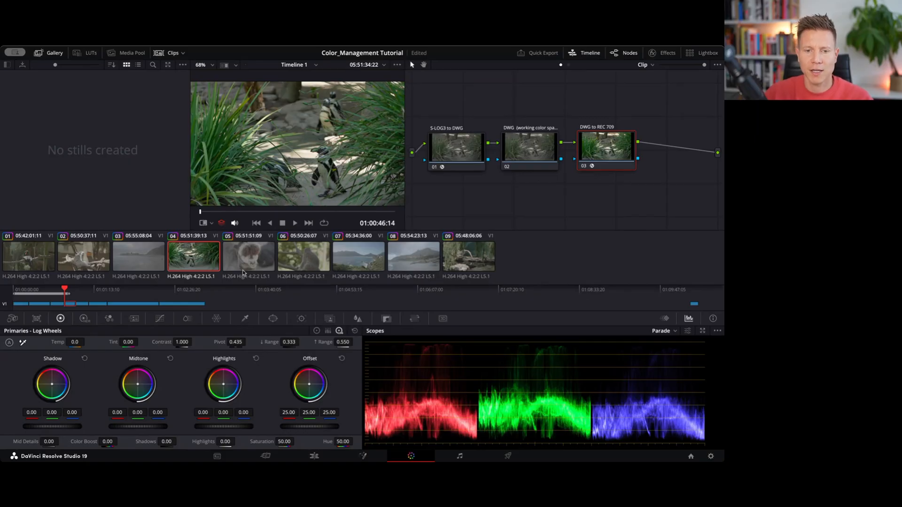
mouse_move(259, 258)
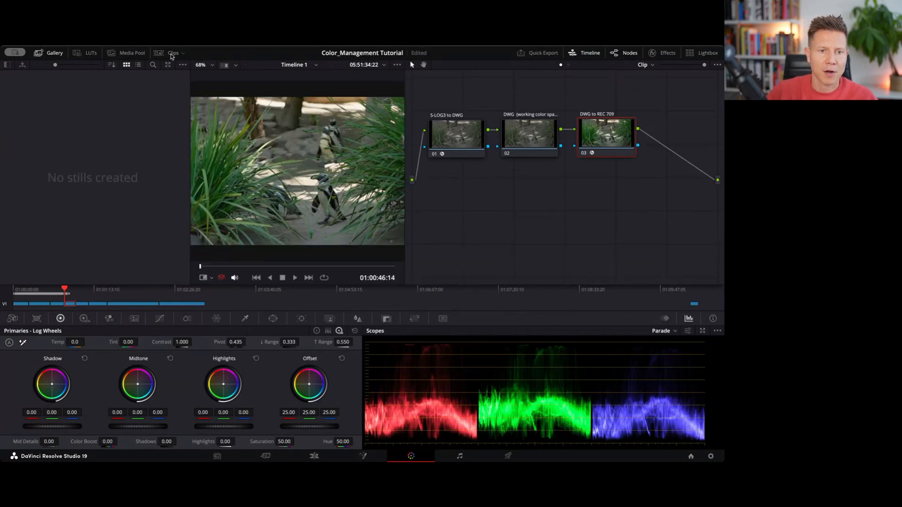
Bring back the clip thumbnails and grab the penguin grade as still 1.4.1.
click(159, 52)
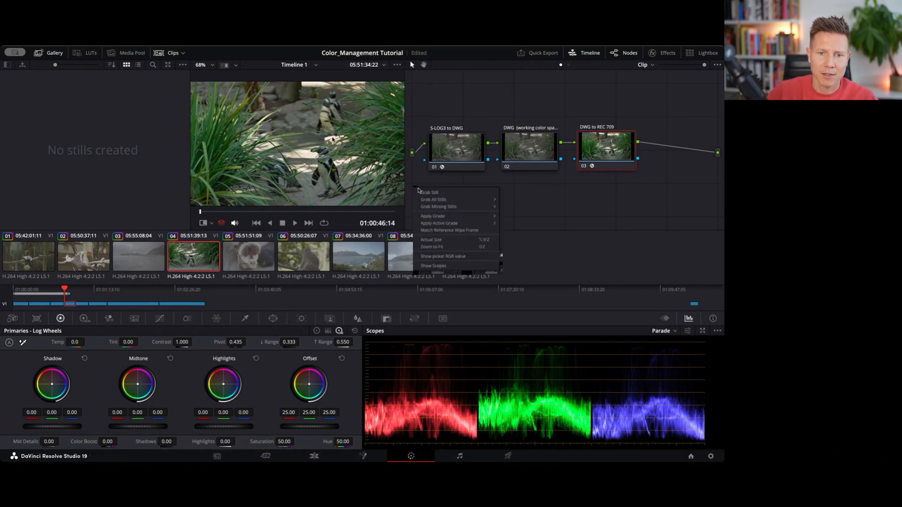
click(429, 191)
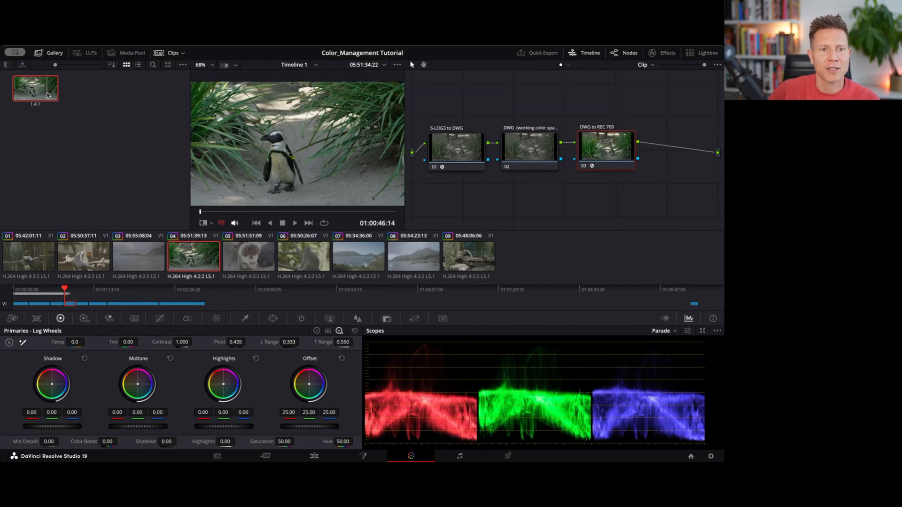
Apply still 1.4.1 to the lemur, llama and coastline clips, then check the lemur.
click(138, 256)
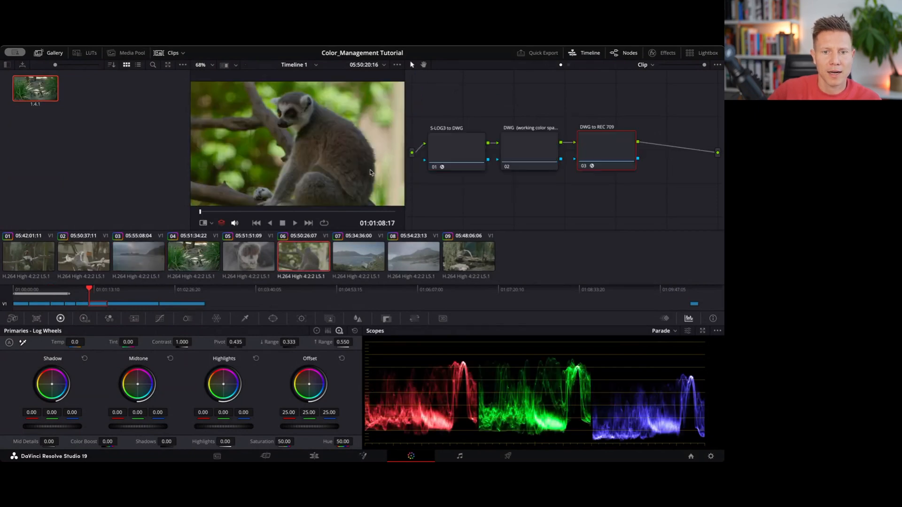
click(248, 256)
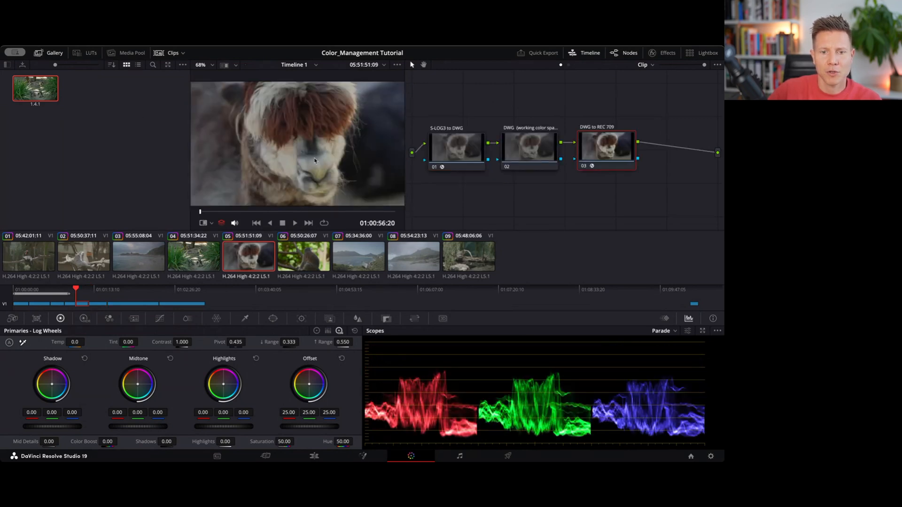
click(358, 256)
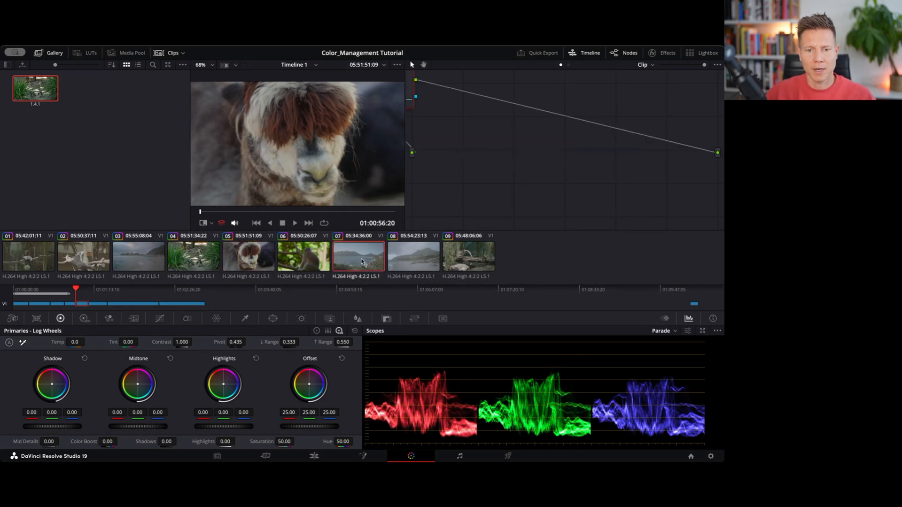
click(357, 256)
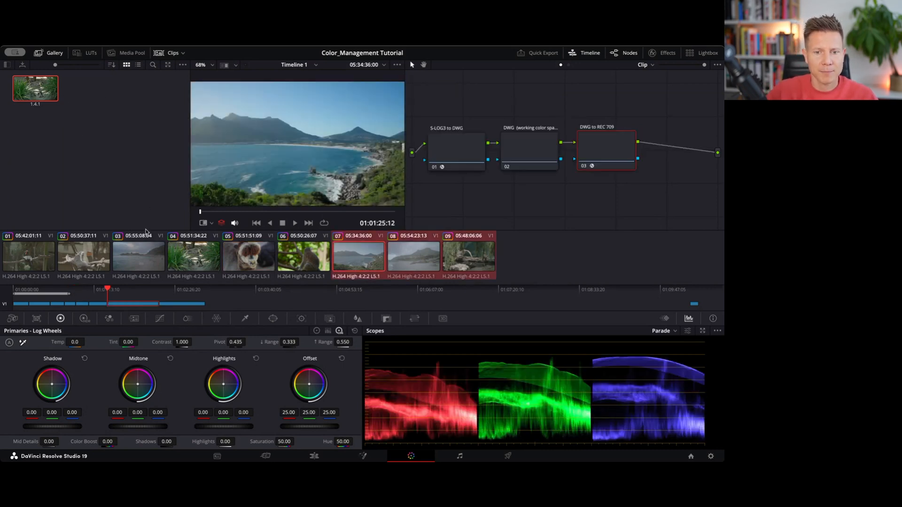
click(138, 256)
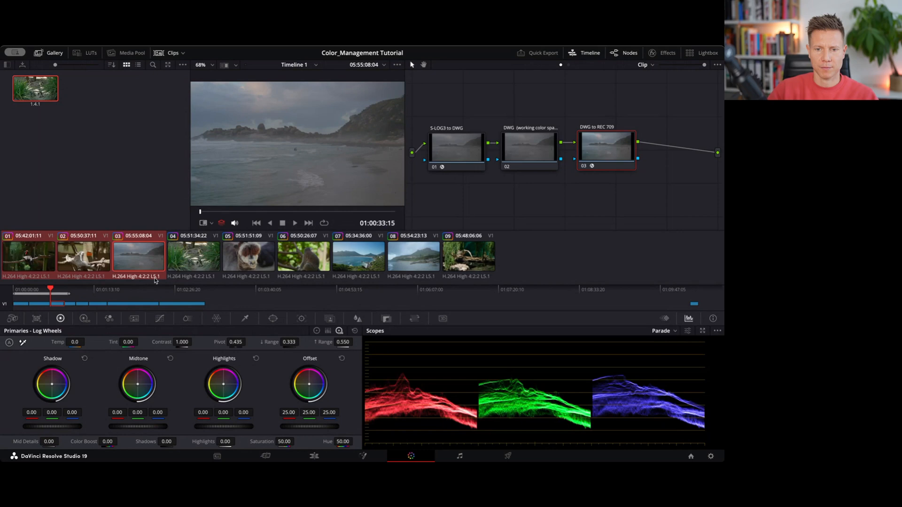
click(303, 256)
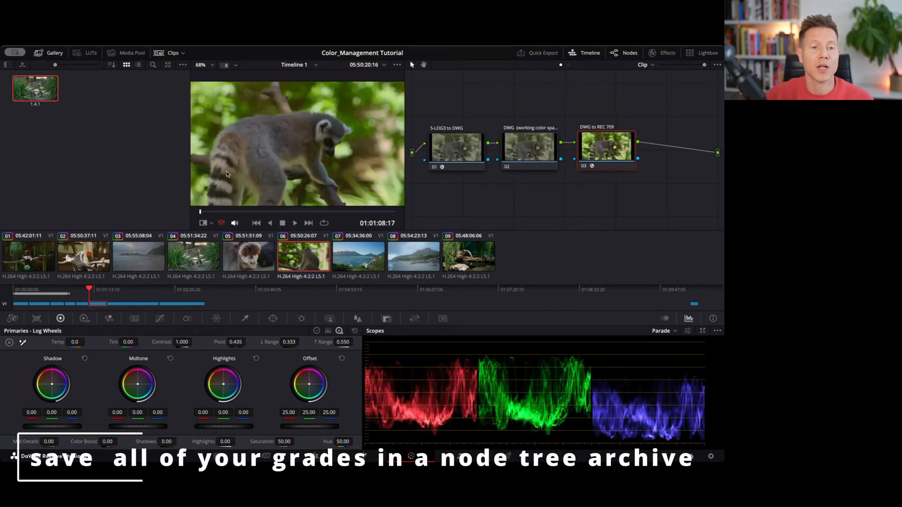
Export still 1.4.1 to the Downloads folder.
right_click(35, 89)
text(BasicNode)
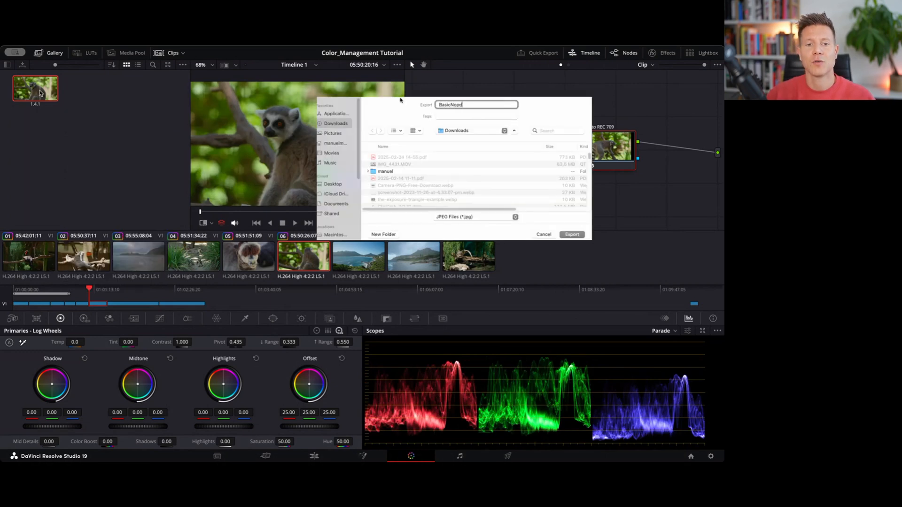
click(543, 234)
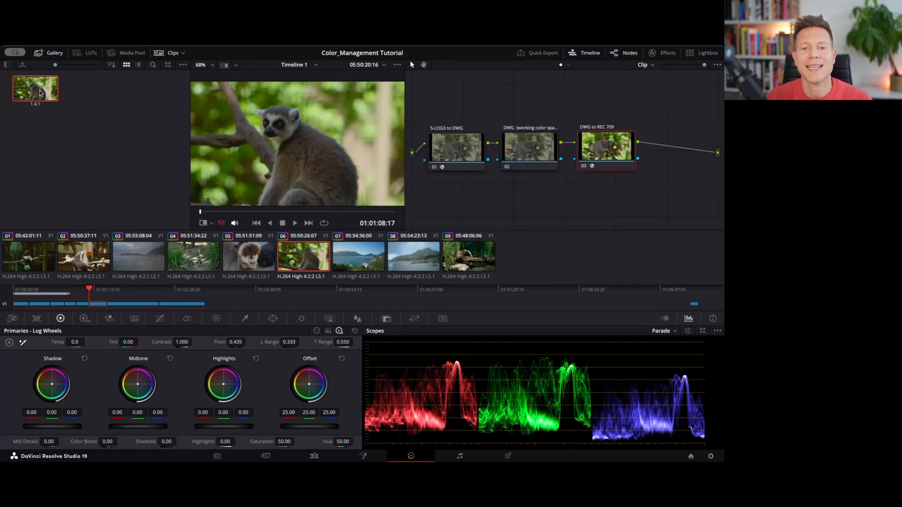